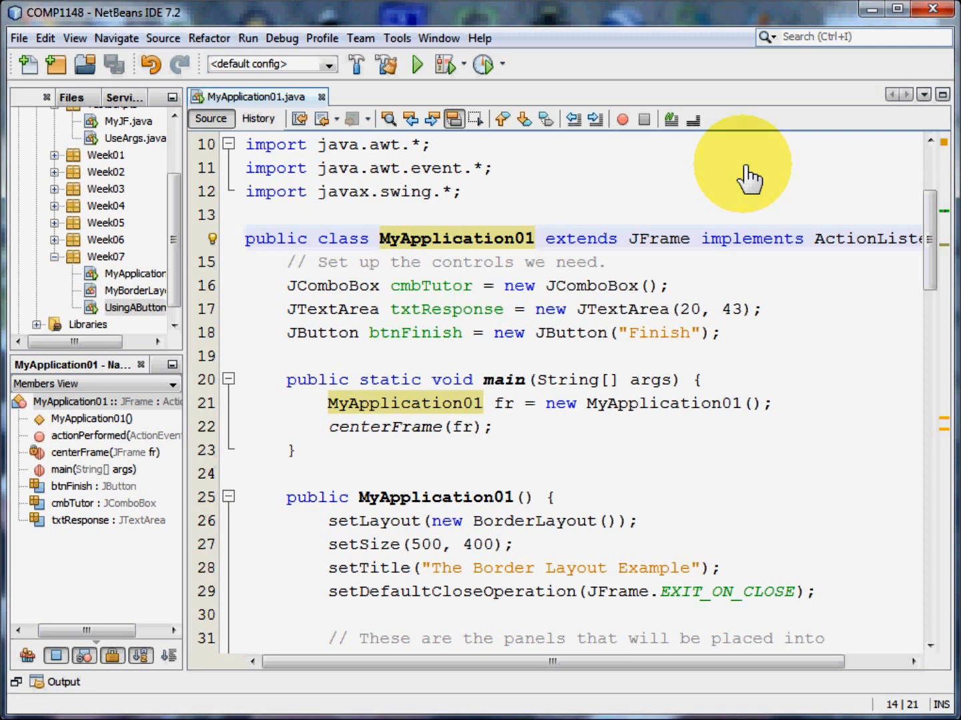
Step: Run MyApplication01, choose Asif as favourite tutor and finish to show his comment
left_click(450, 238)
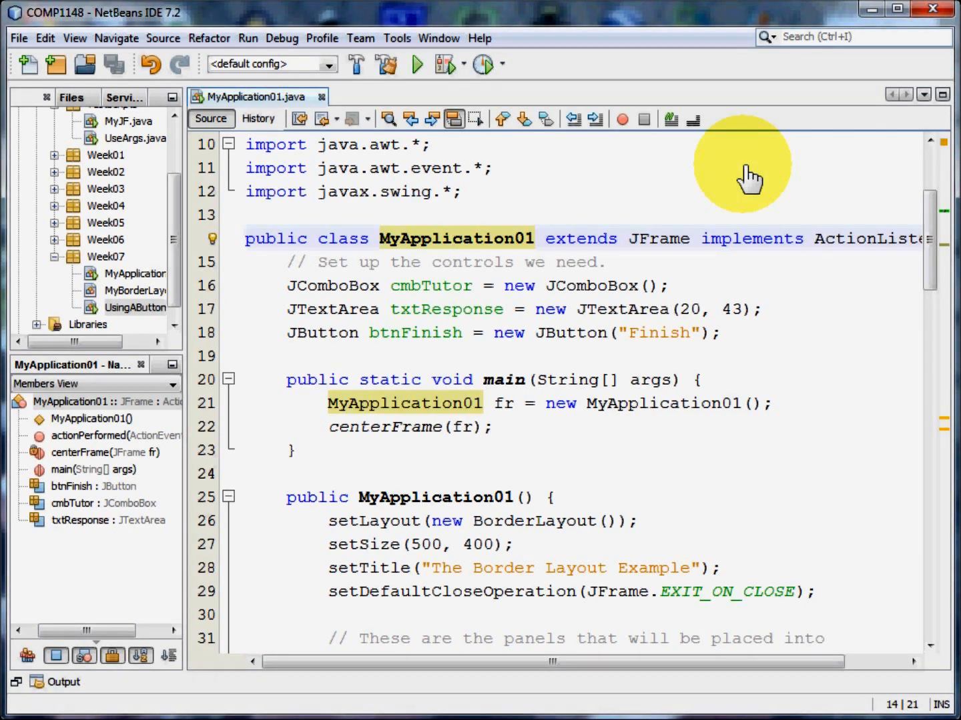
left_click(416, 64)
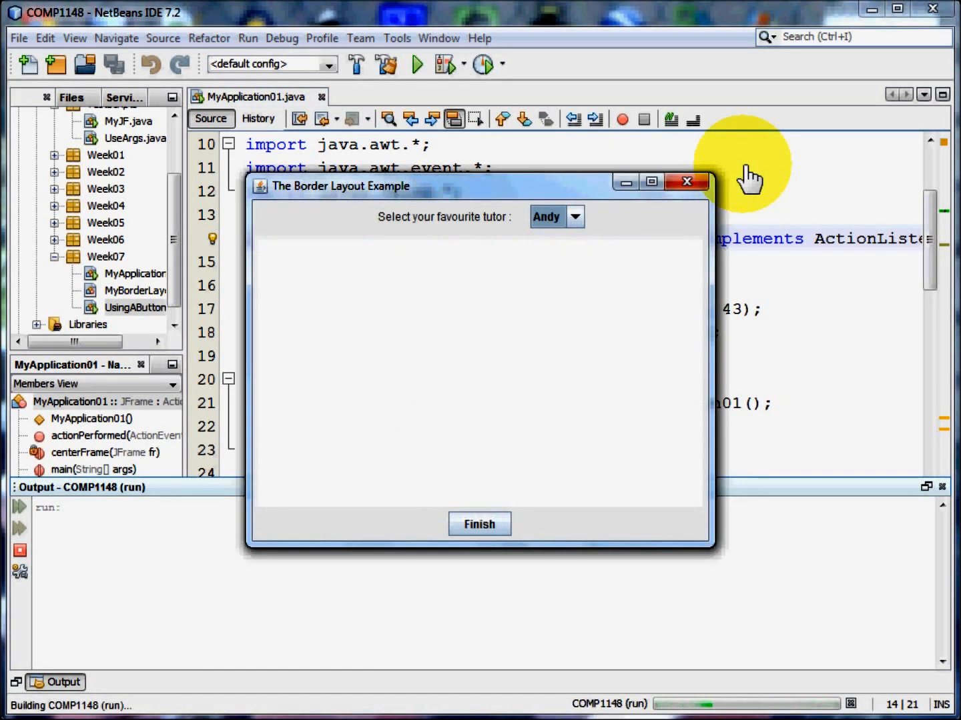
mouse_move(630, 194)
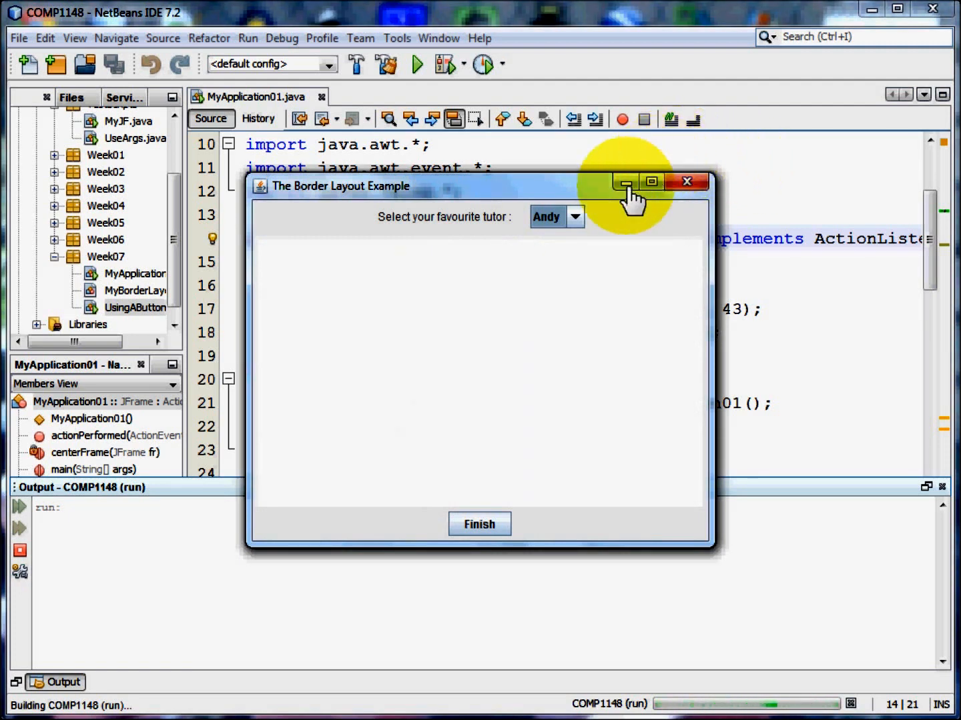
left_click(575, 216)
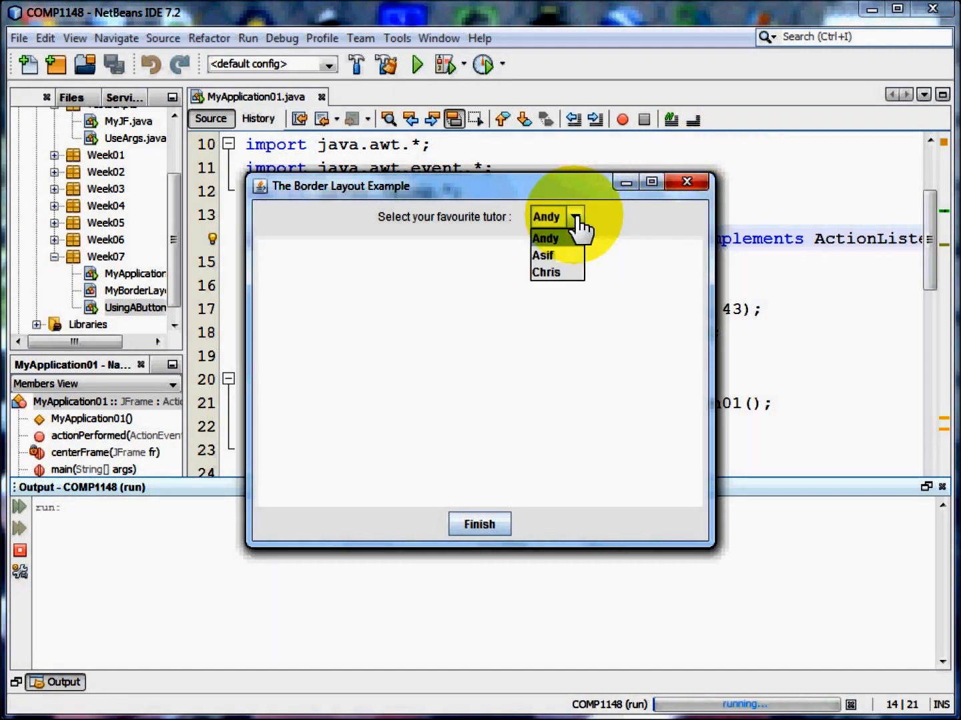
mouse_move(558, 259)
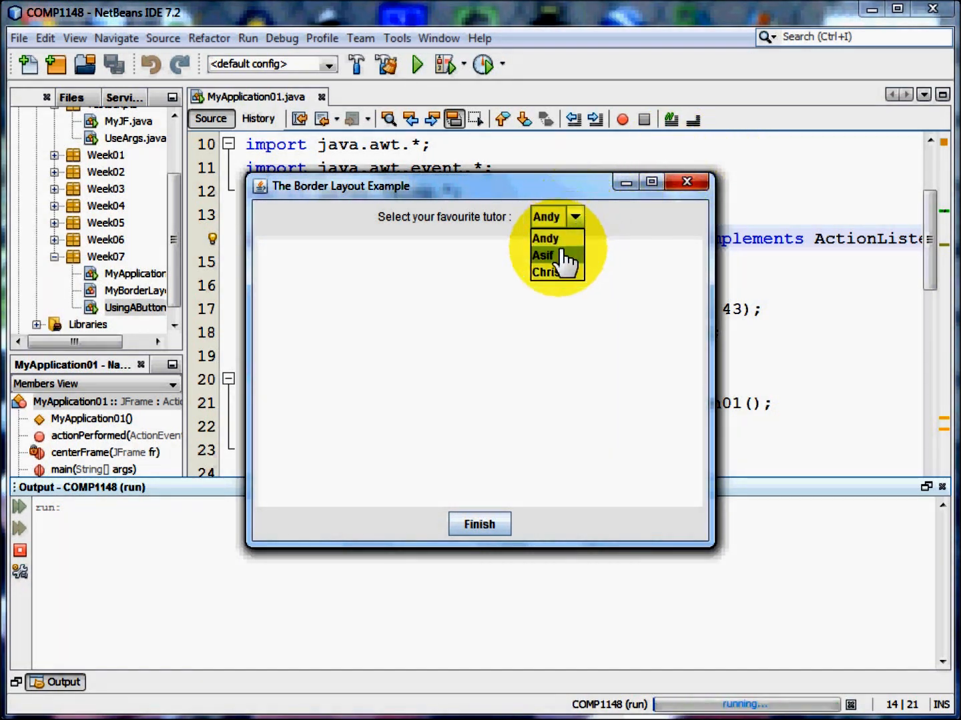
left_click(543, 255)
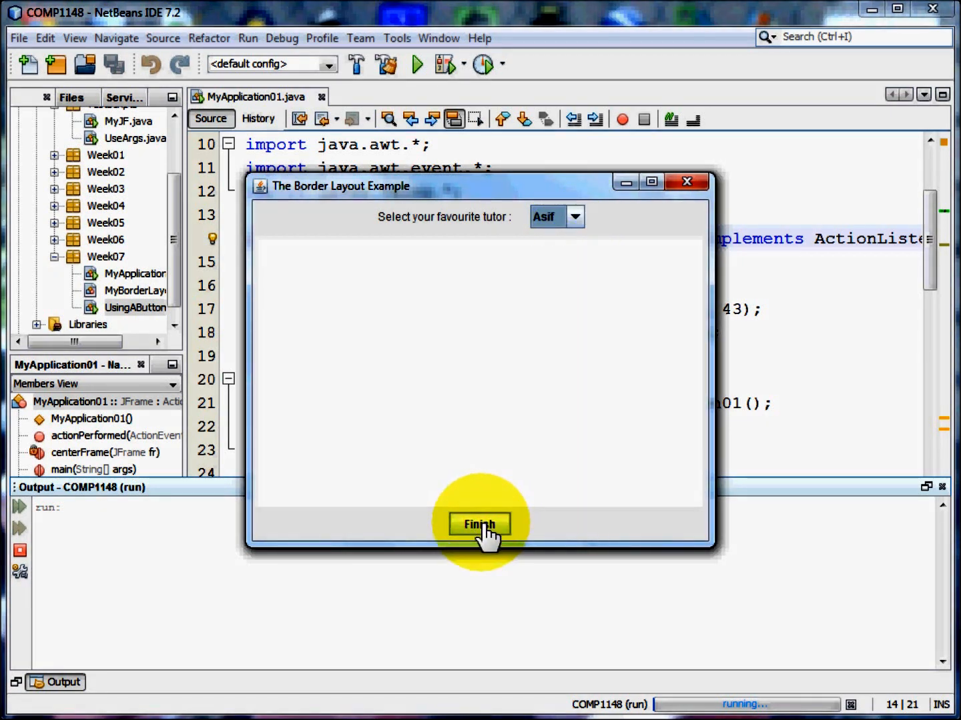
left_click(479, 525)
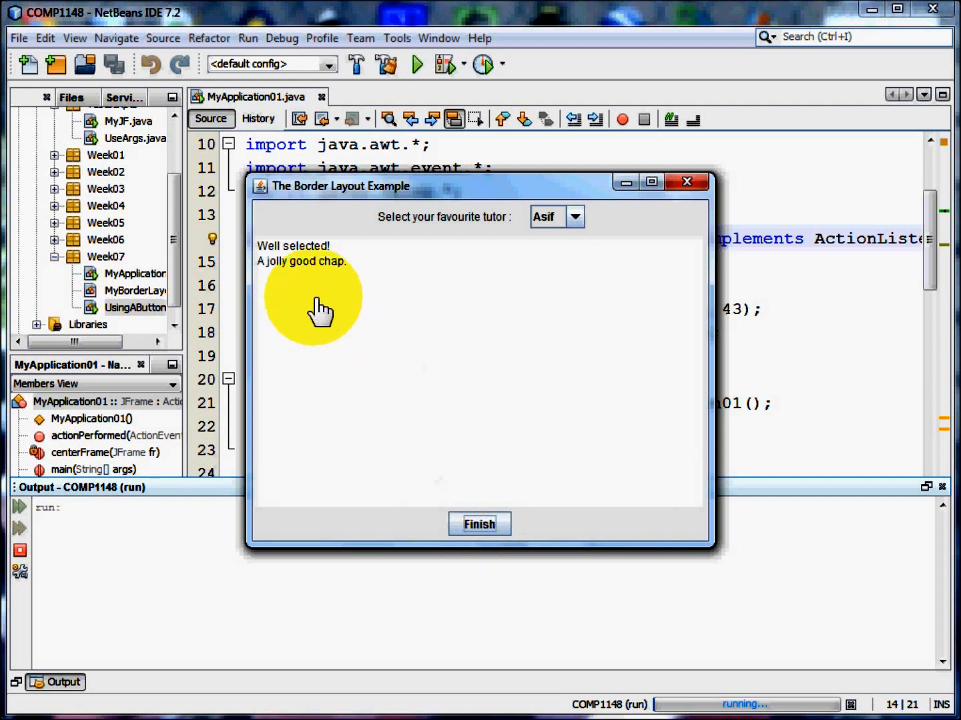
mouse_move(368, 310)
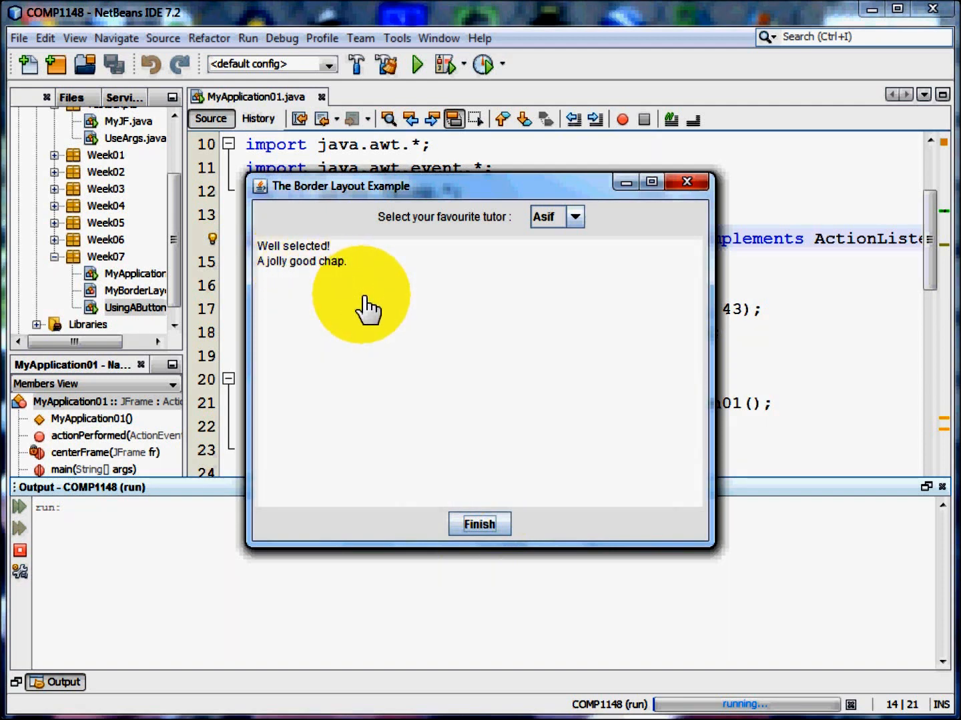
Step: Choose Chris as favourite tutor from the combo box
left_click(575, 216)
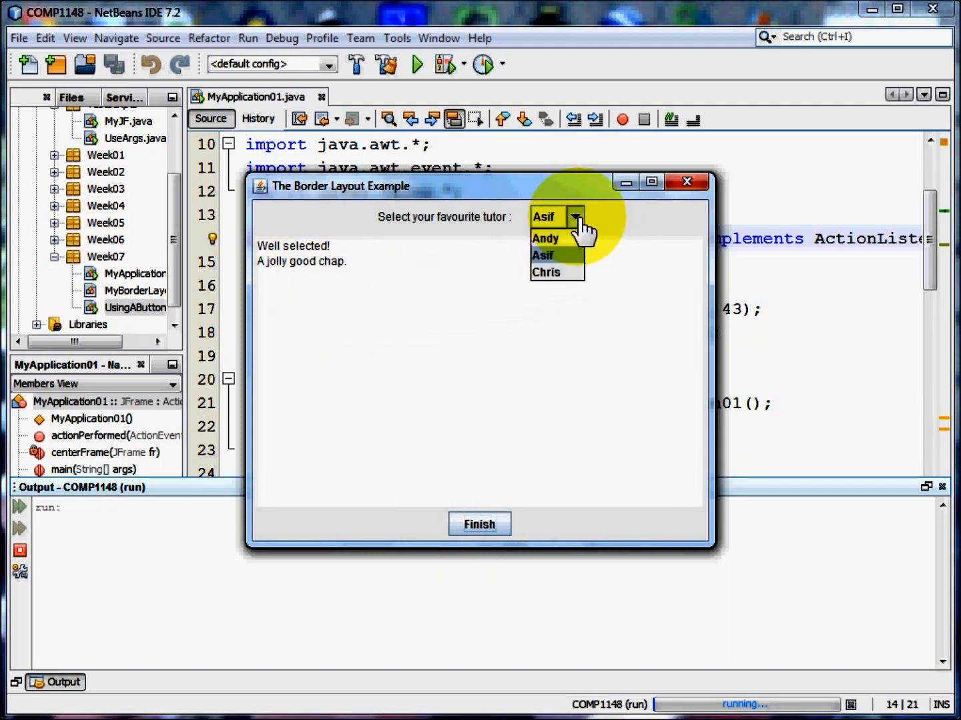
left_click(545, 272)
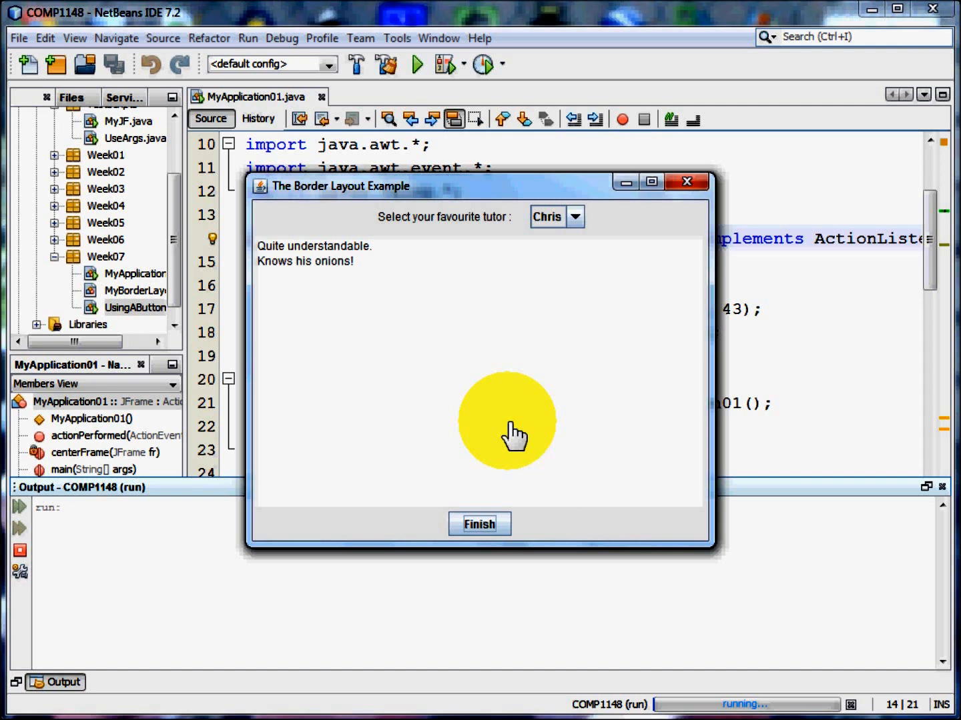
mouse_move(700, 211)
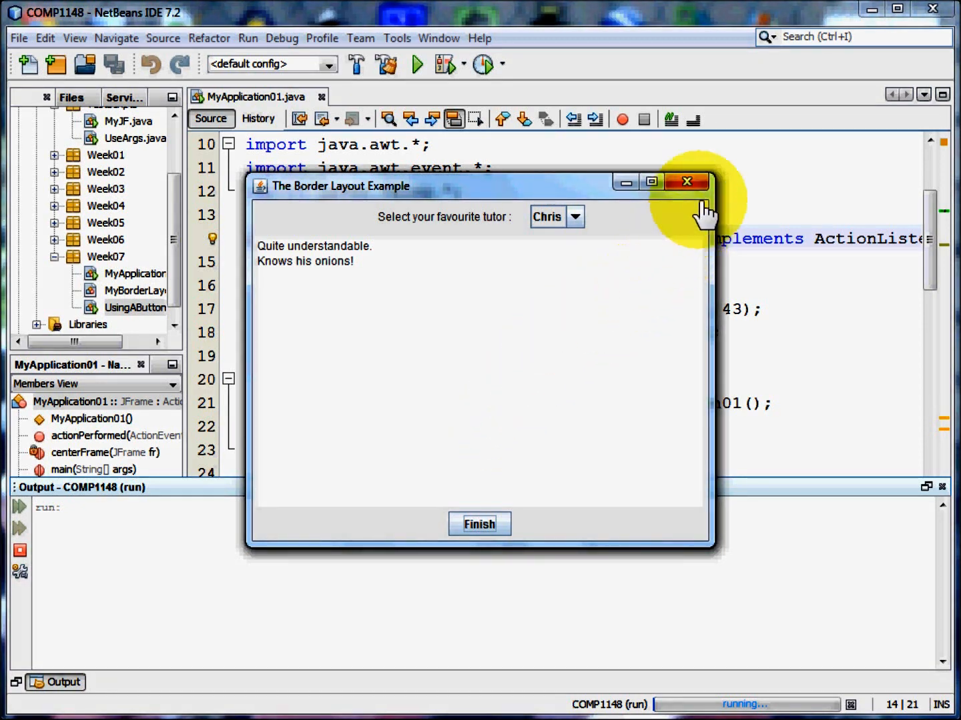
Step: Close the tutor app and review the cmbTutor and txtResponse declarations
left_click(686, 182)
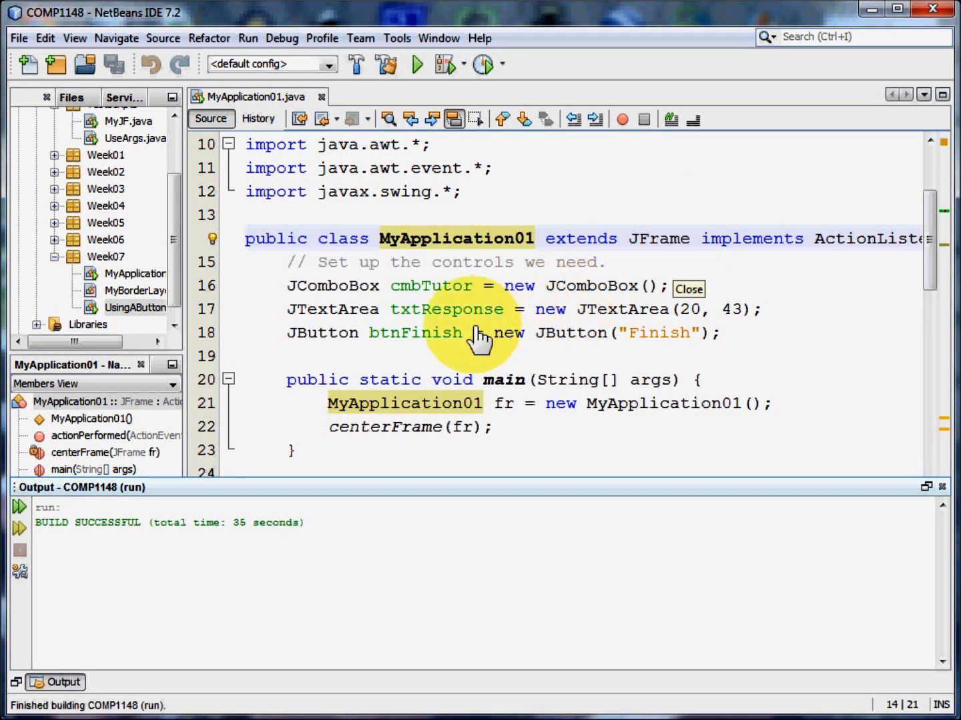
mouse_move(474, 247)
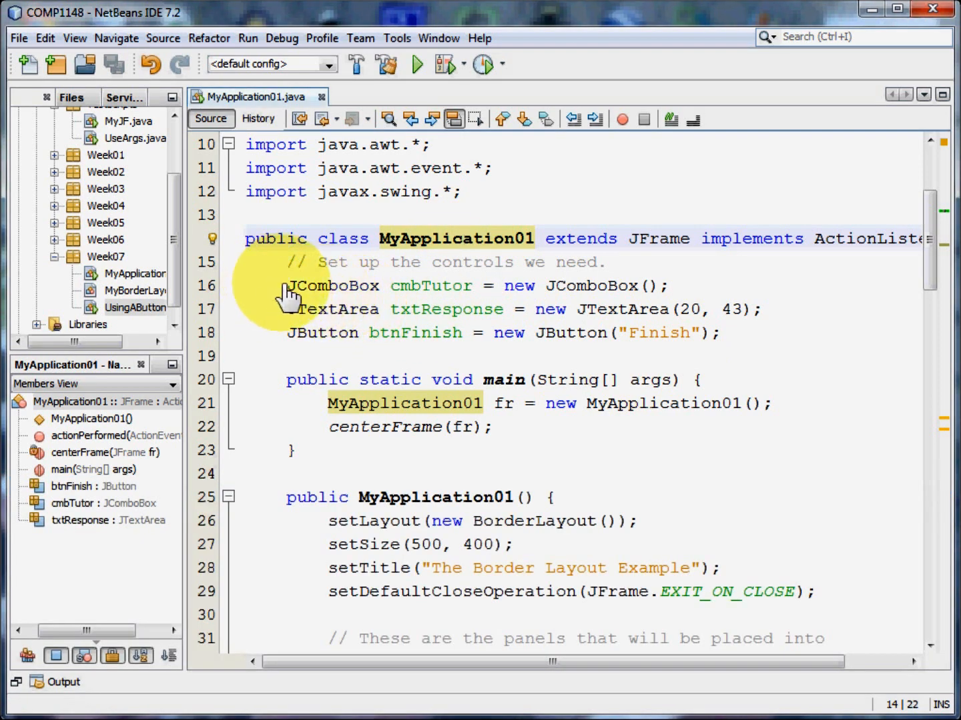
left_click_drag(288, 286, 720, 333)
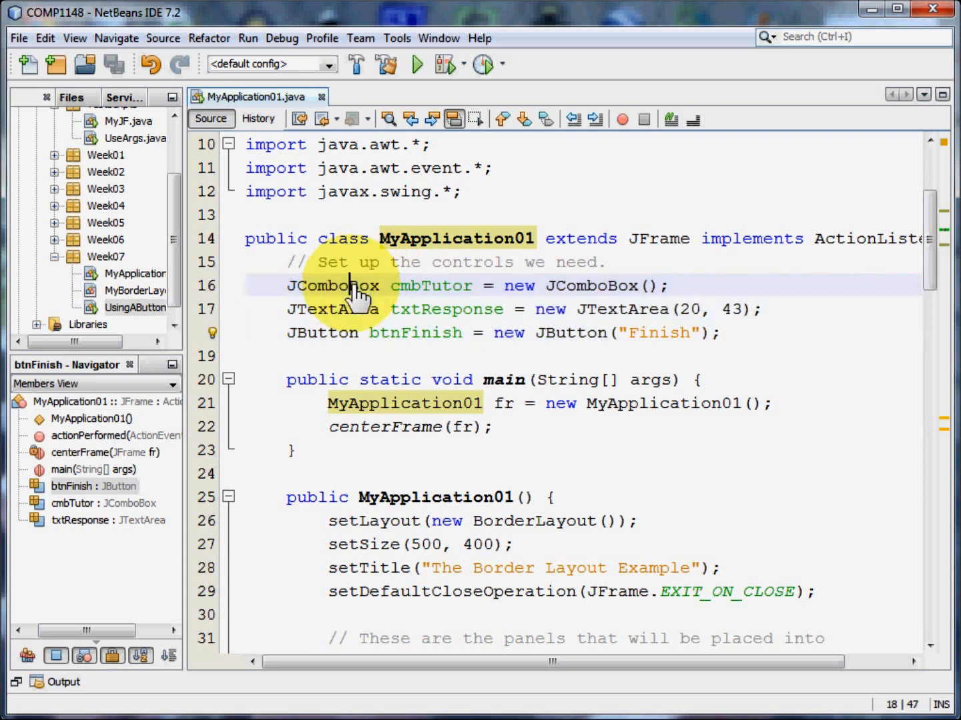
left_click(333, 285)
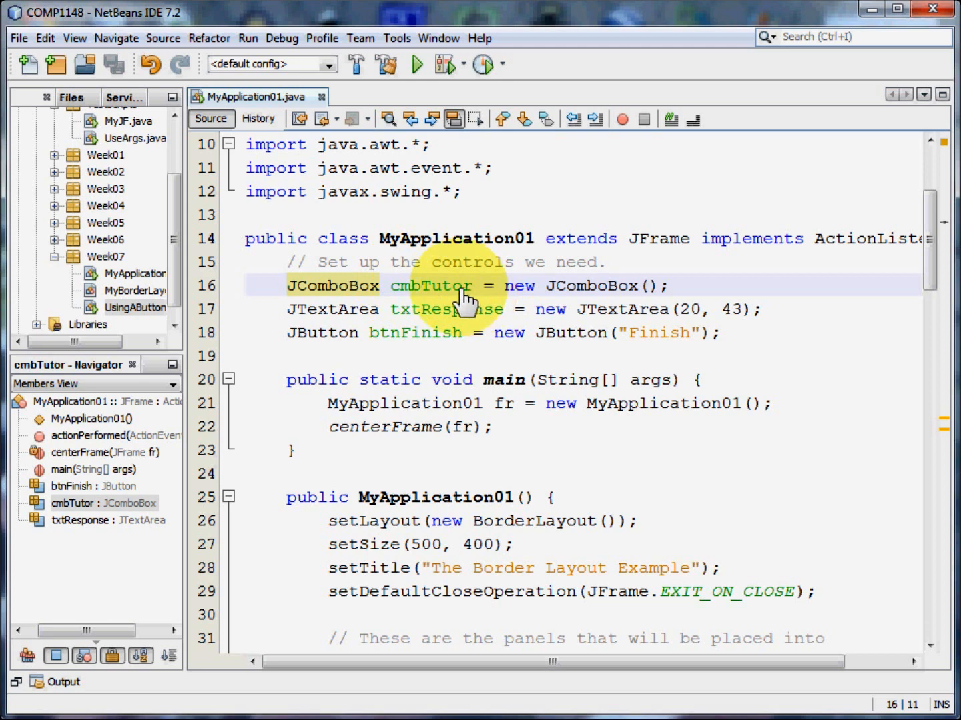
mouse_move(462, 304)
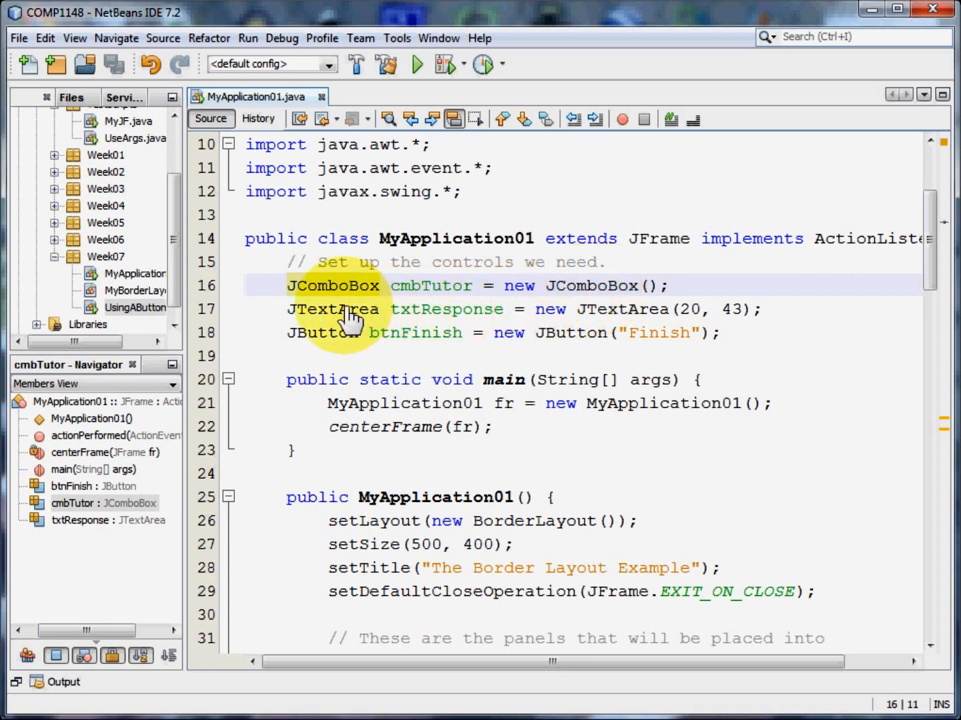
left_click(347, 310)
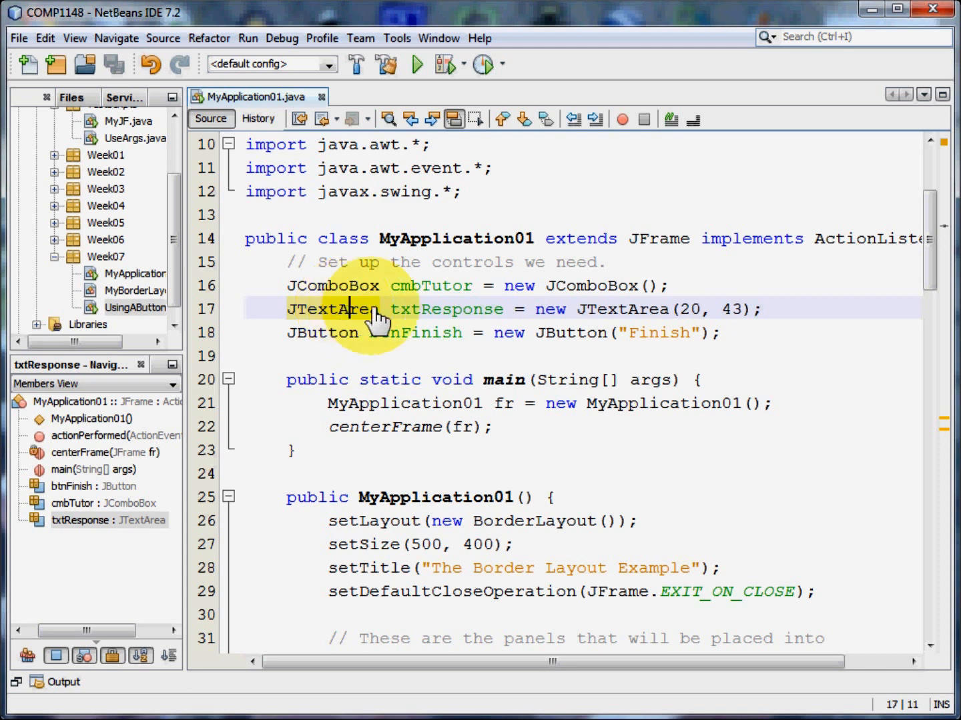
mouse_move(407, 319)
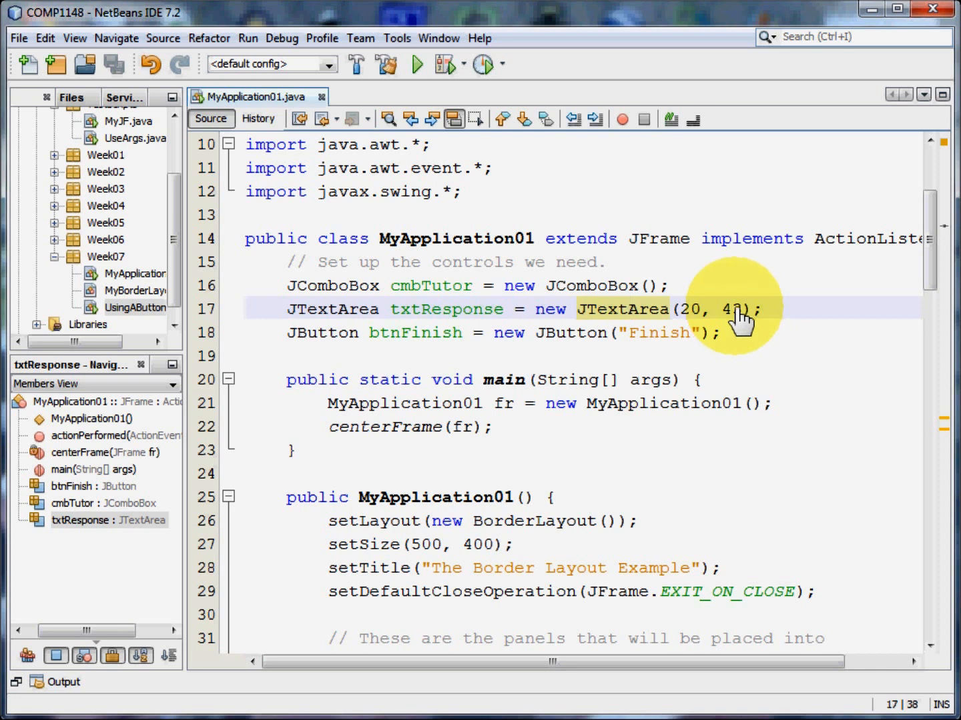
Step: Point out the text area's rows and columns, then highlight every use of btnFinish
left_click(628, 310)
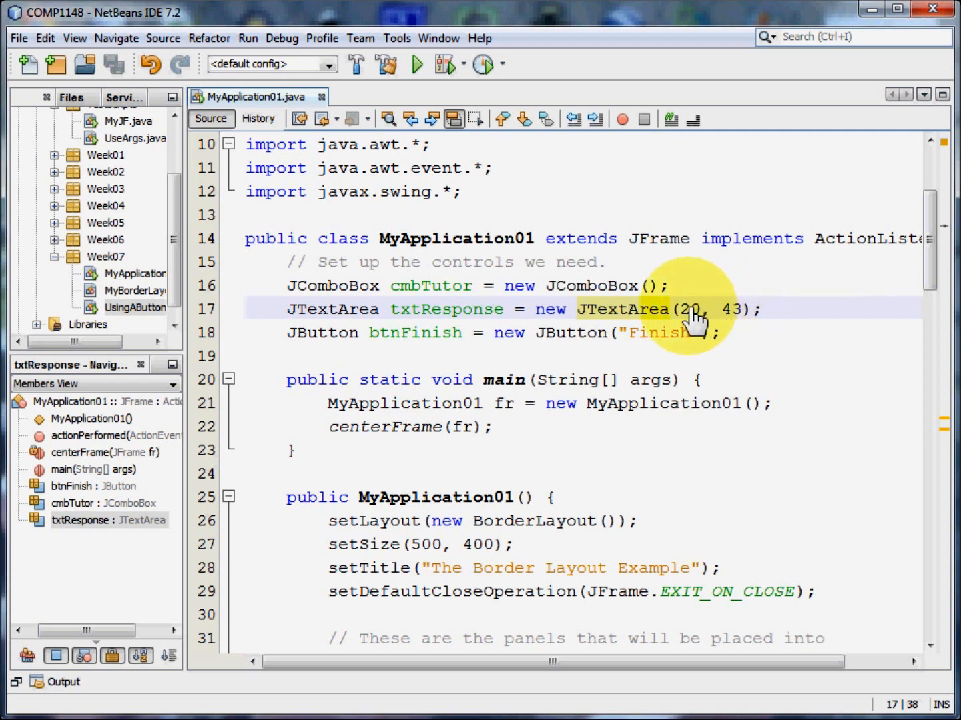
mouse_move(590, 320)
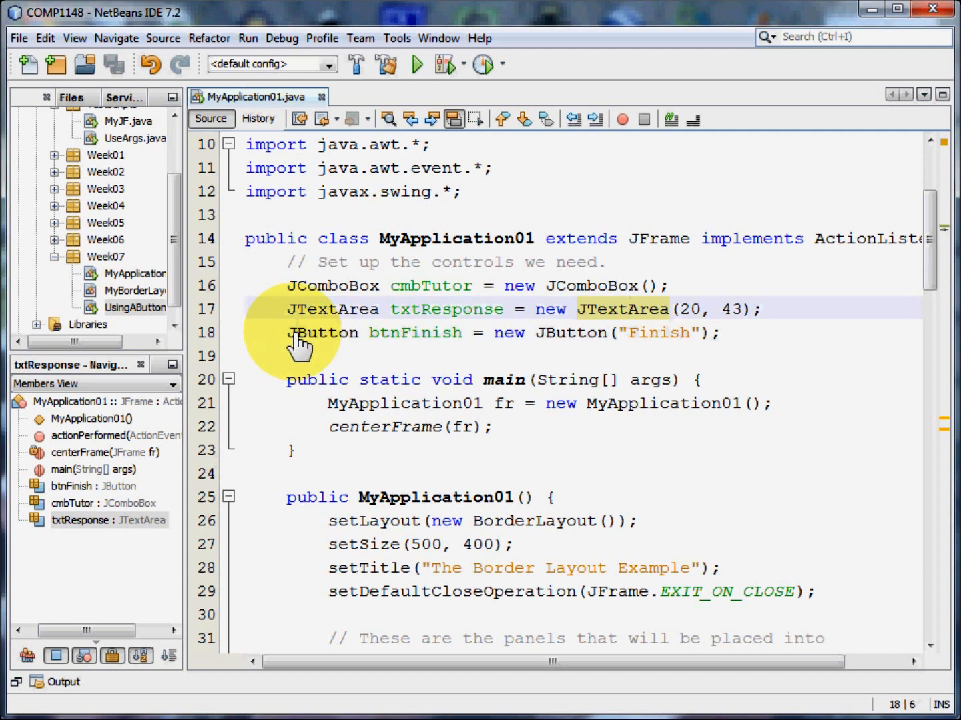
left_click(411, 333)
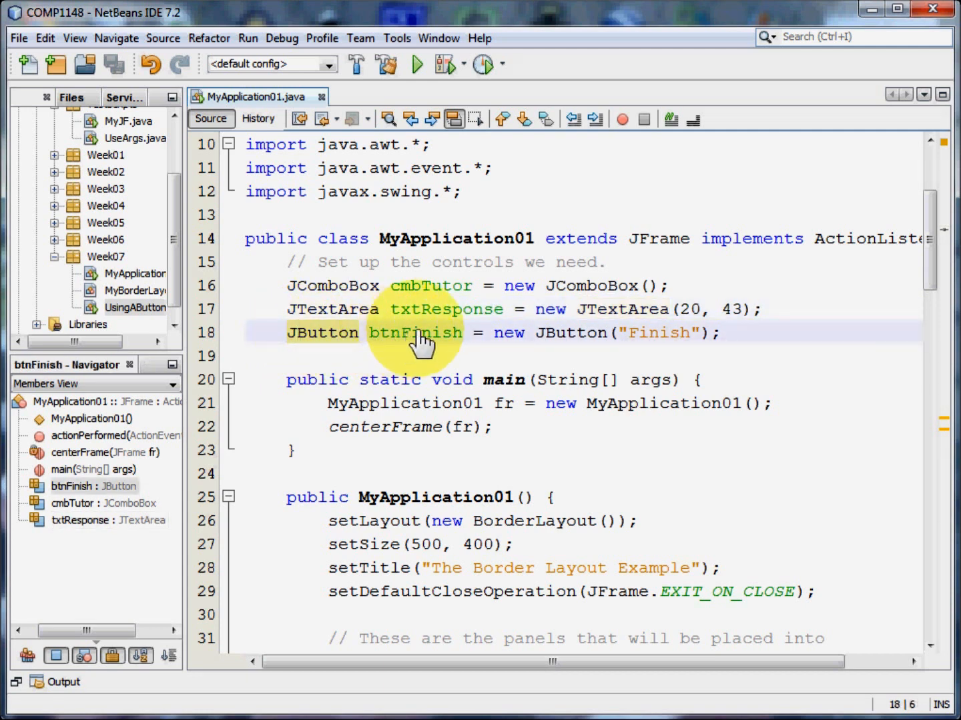
double_click(413, 333)
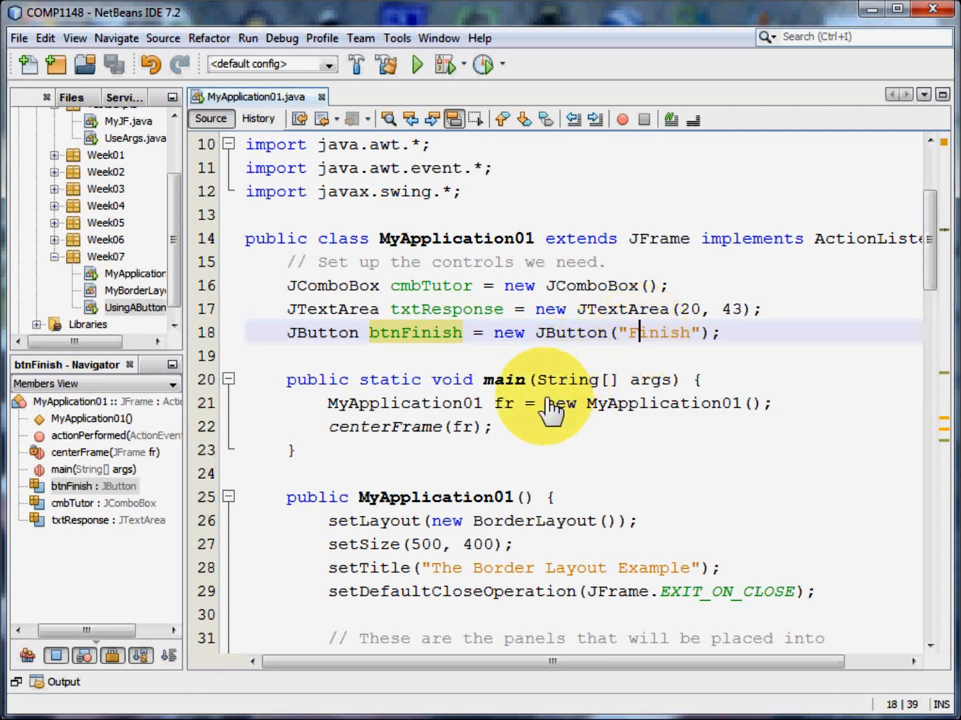
scroll("down", 3)
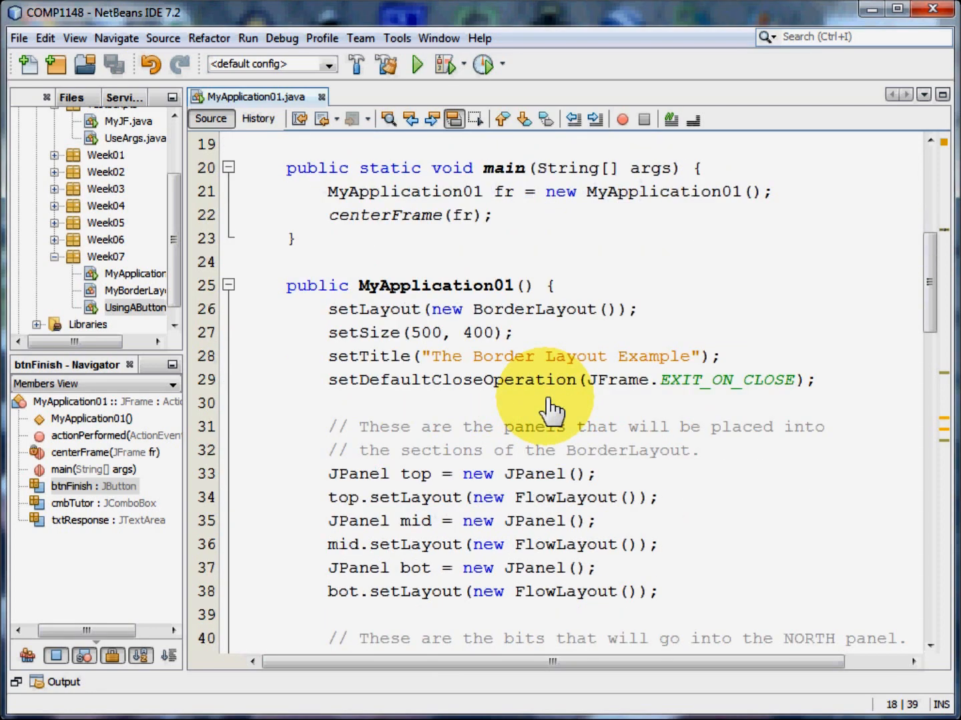
scroll("down", 3)
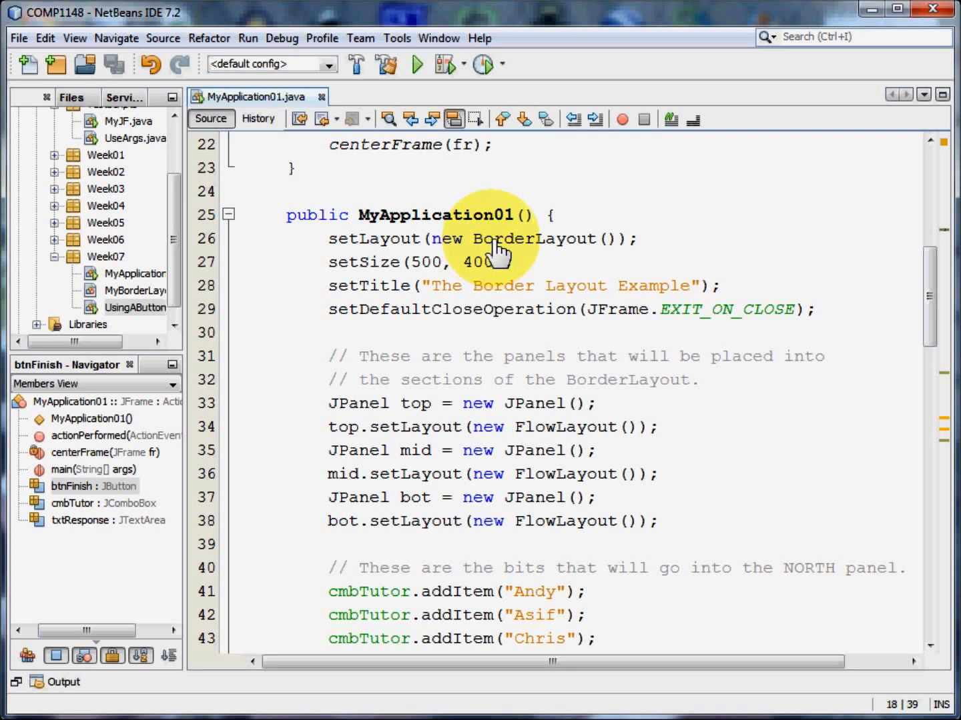
left_click(494, 239)
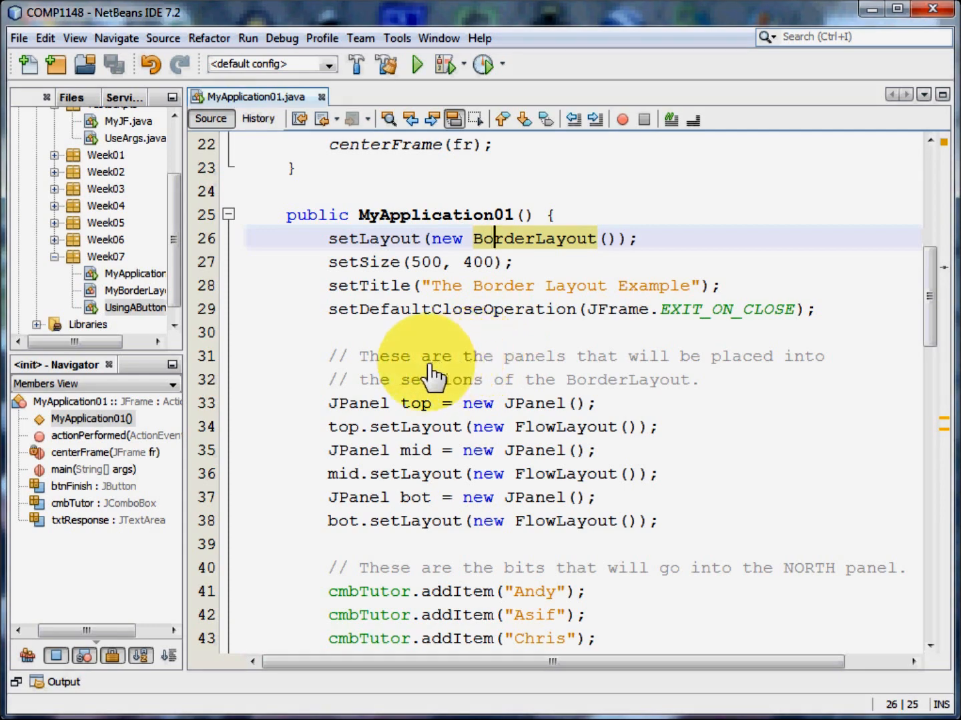
scroll("down", 3)
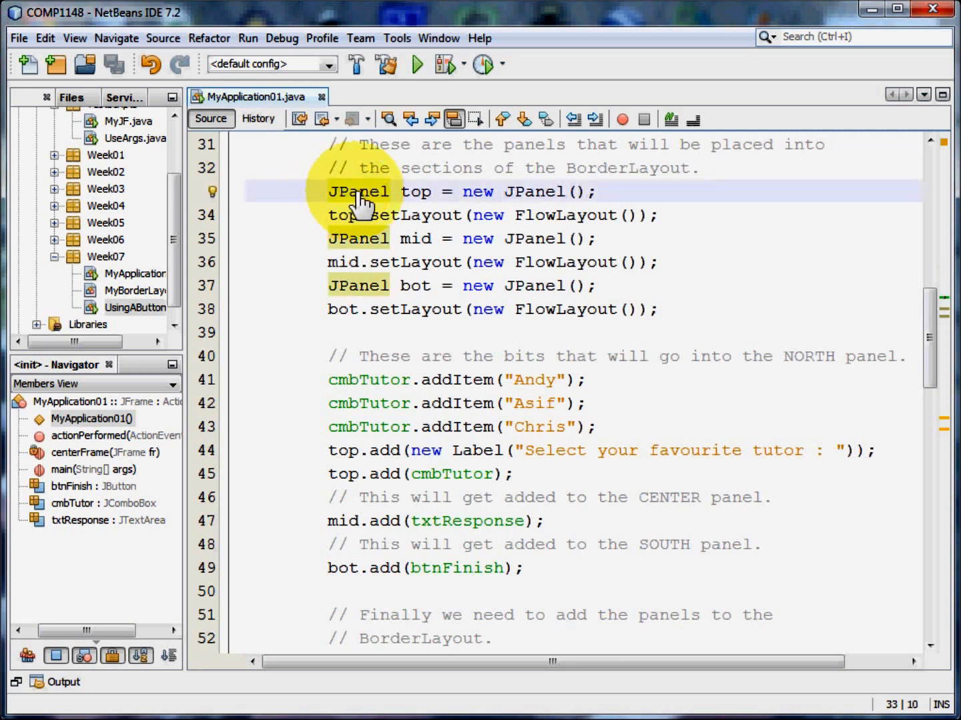
double_click(416, 192)
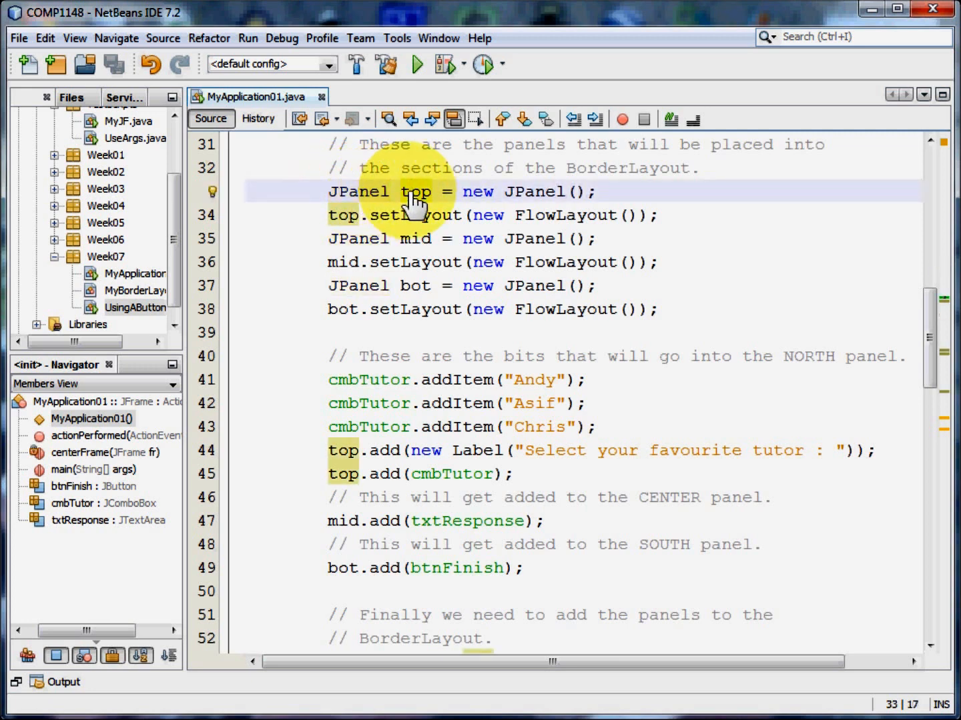
mouse_move(480, 227)
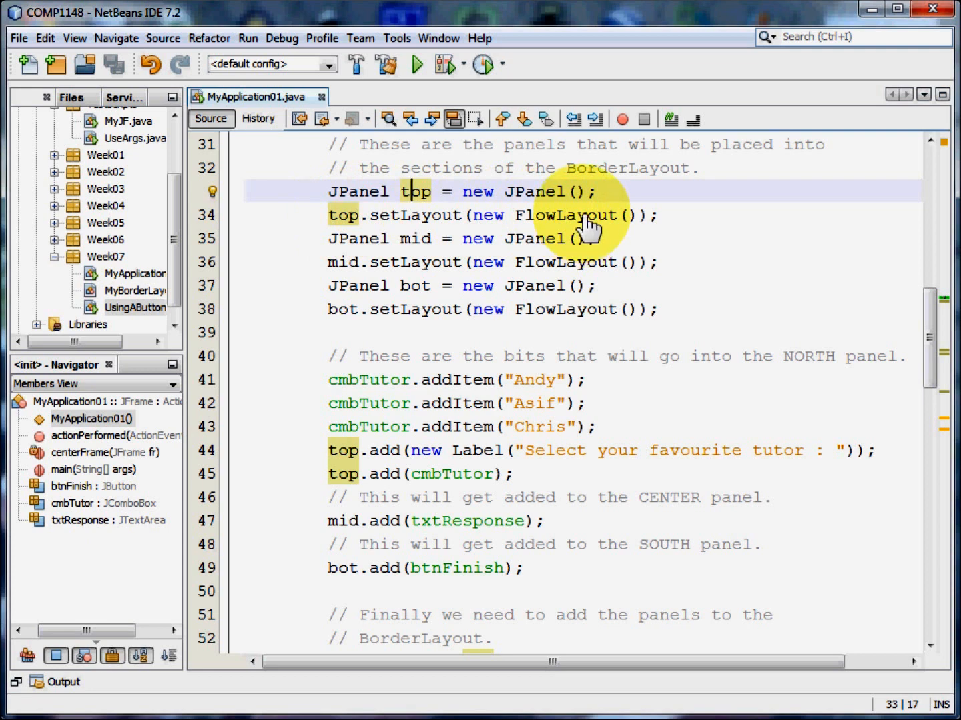
mouse_move(371, 248)
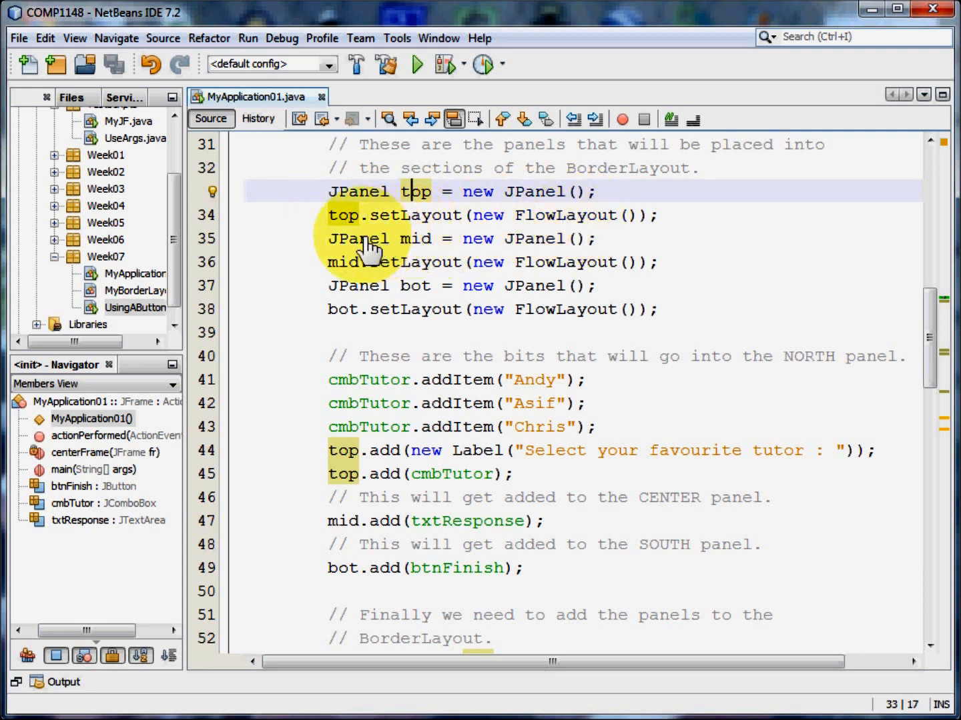
left_click(367, 239)
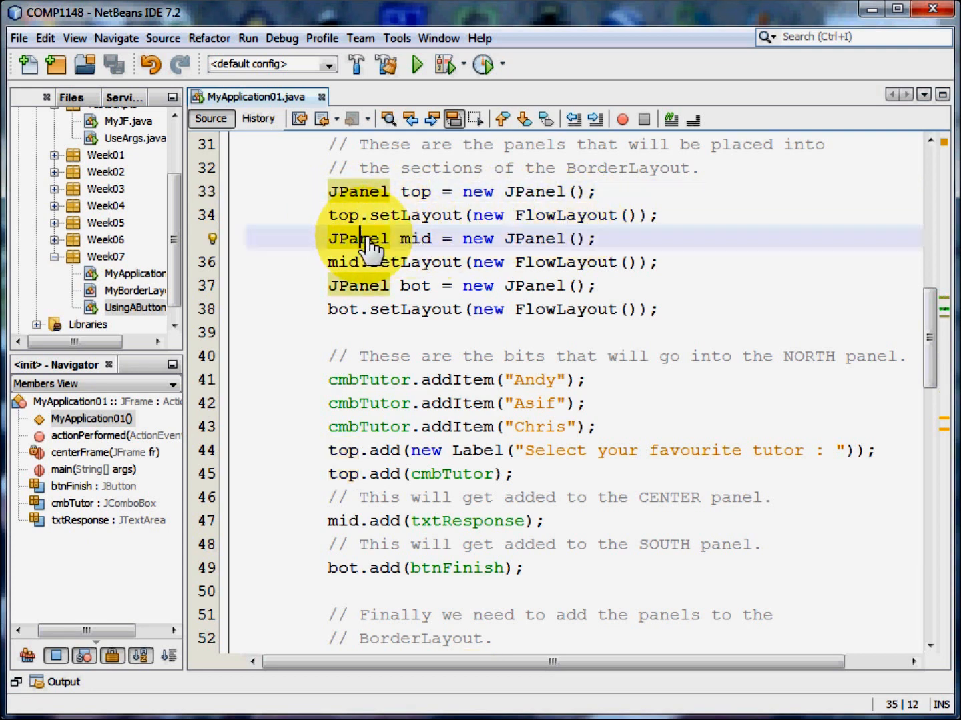
mouse_move(537, 251)
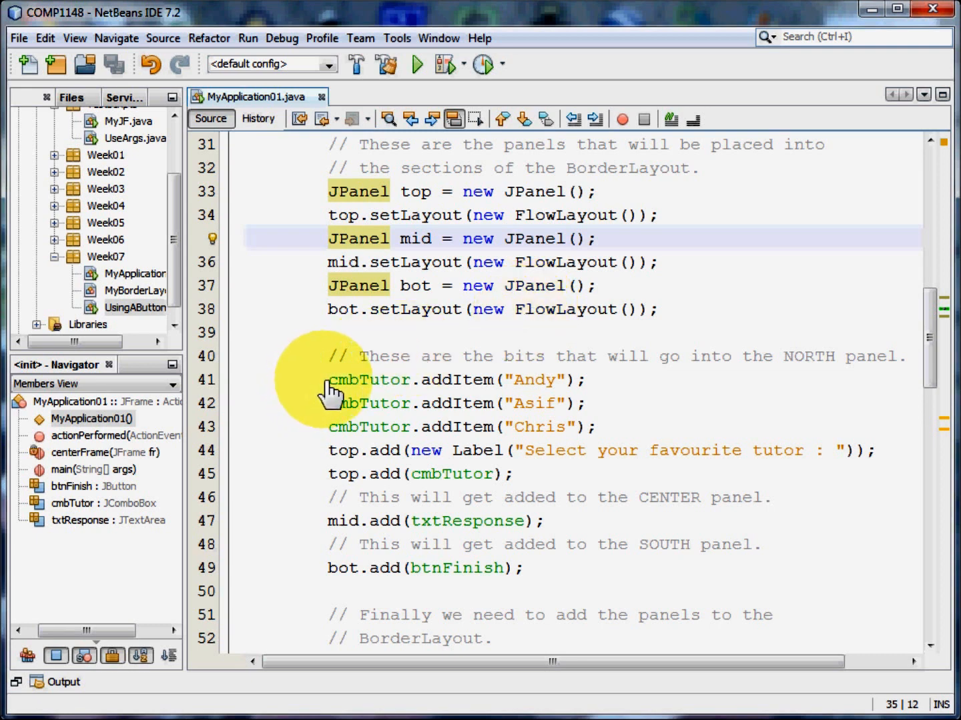
left_click_drag(327, 379, 598, 427)
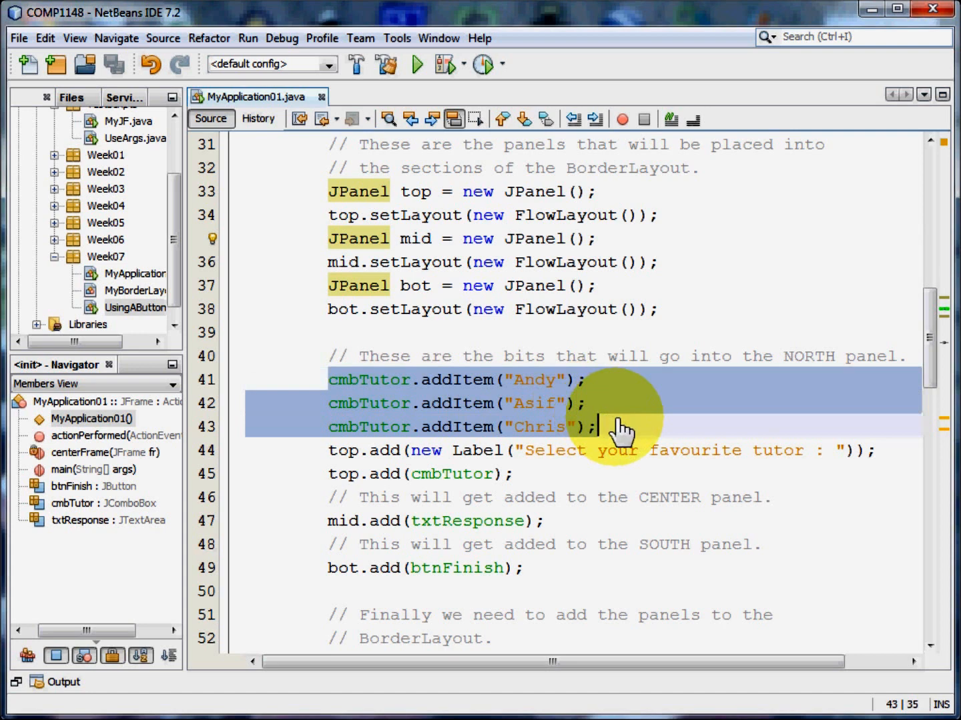
mouse_move(659, 427)
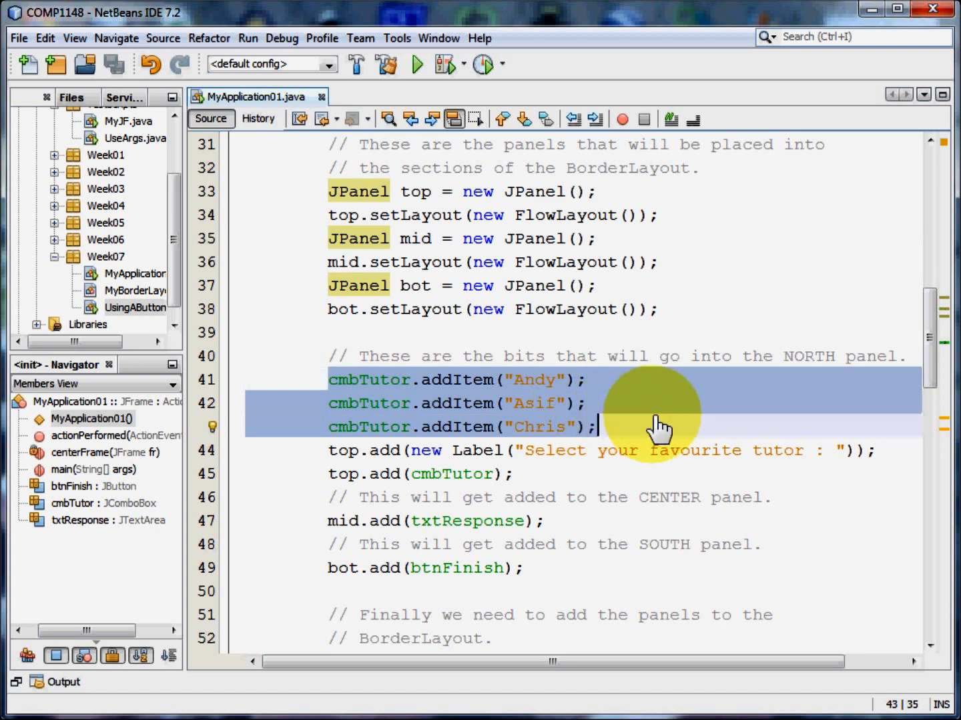
left_click(525, 379)
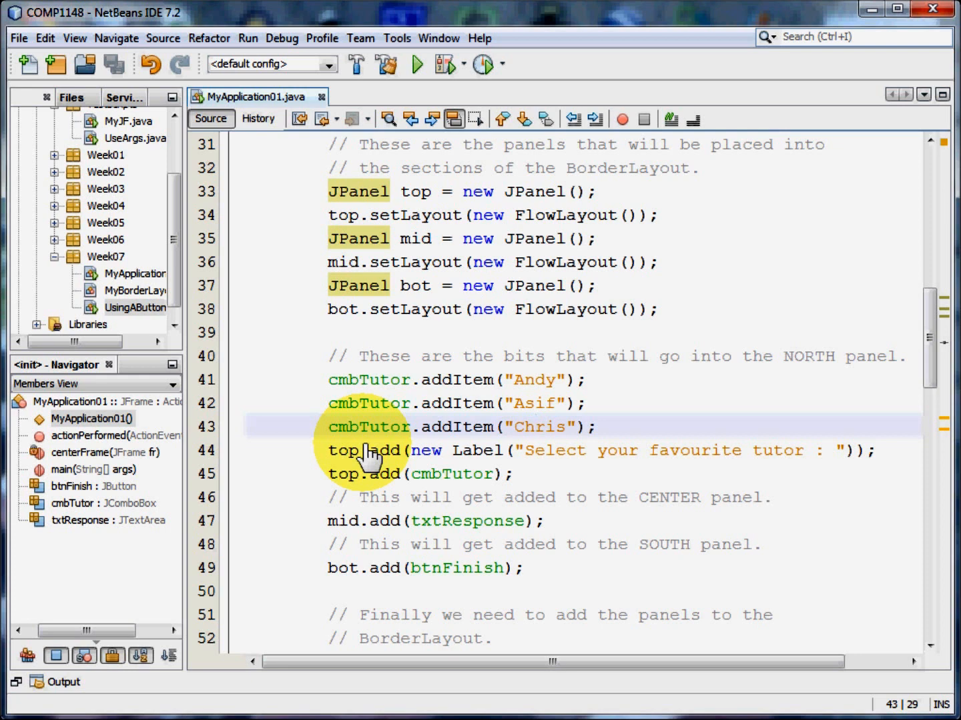
mouse_move(350, 456)
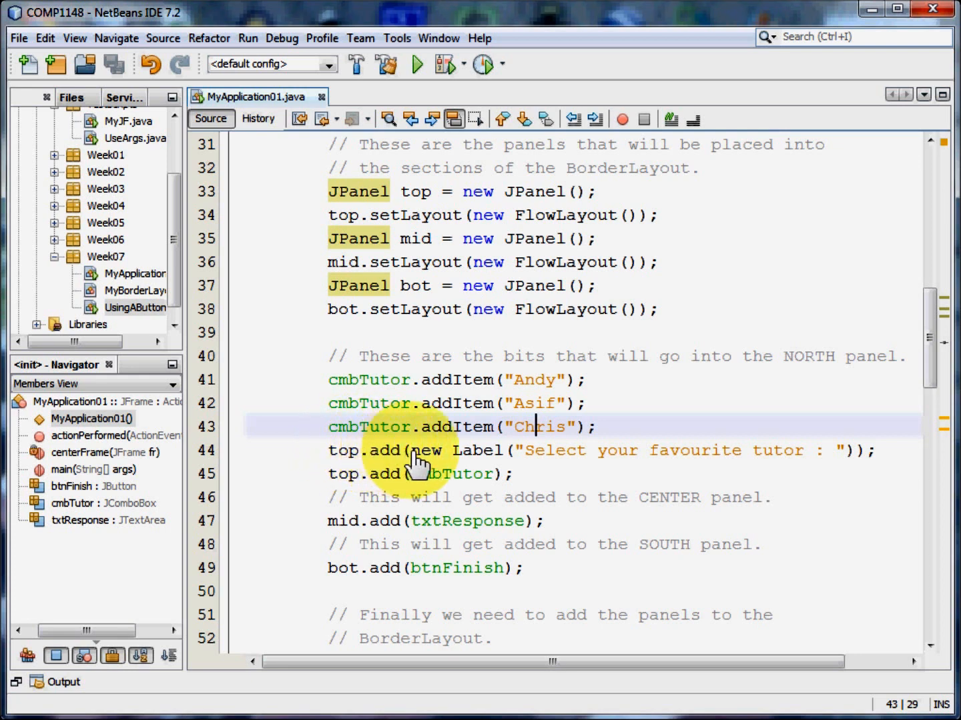
mouse_move(664, 464)
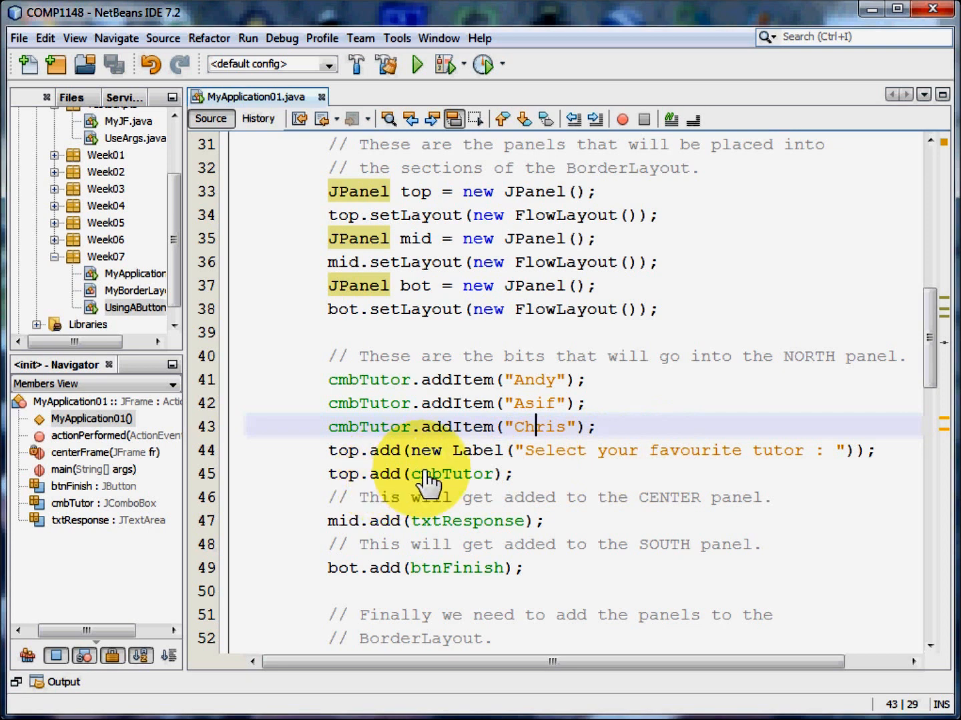
left_click(429, 475)
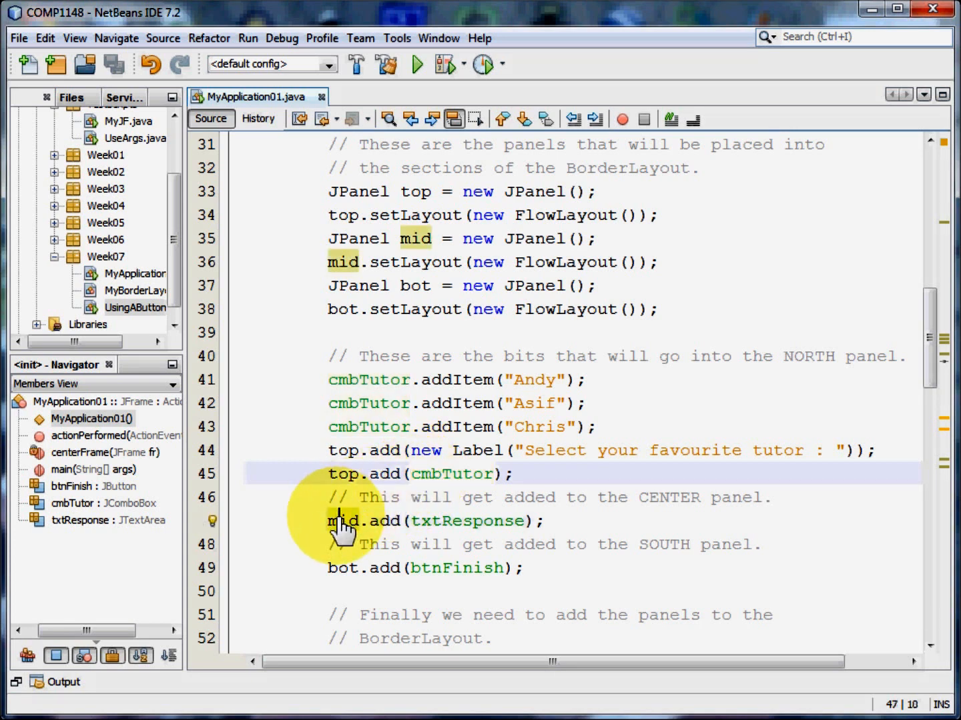
left_click(380, 522)
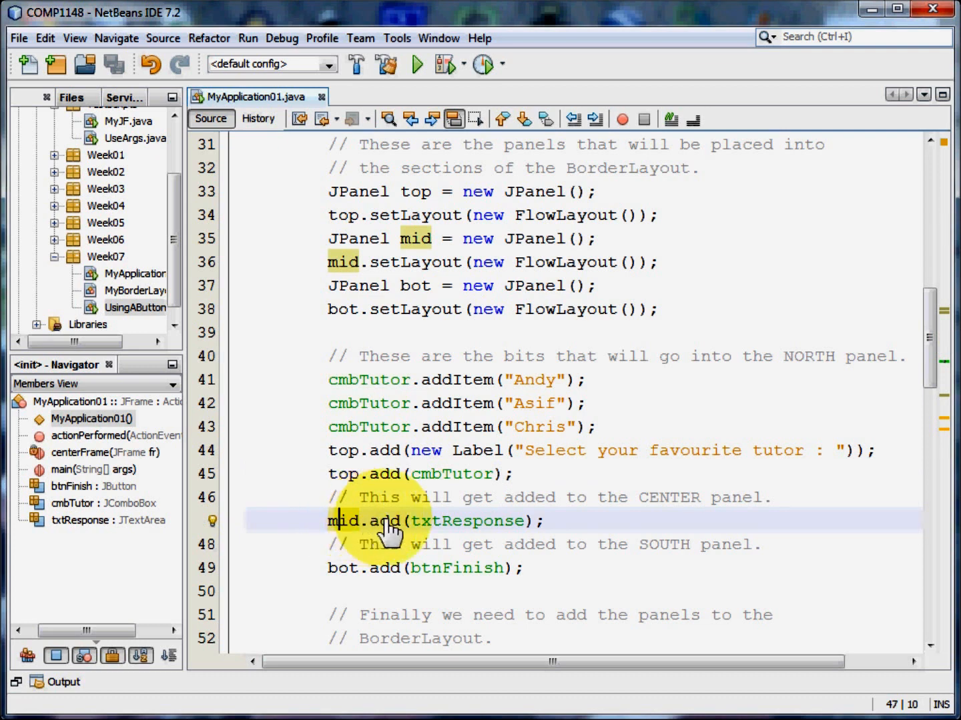
mouse_move(417, 531)
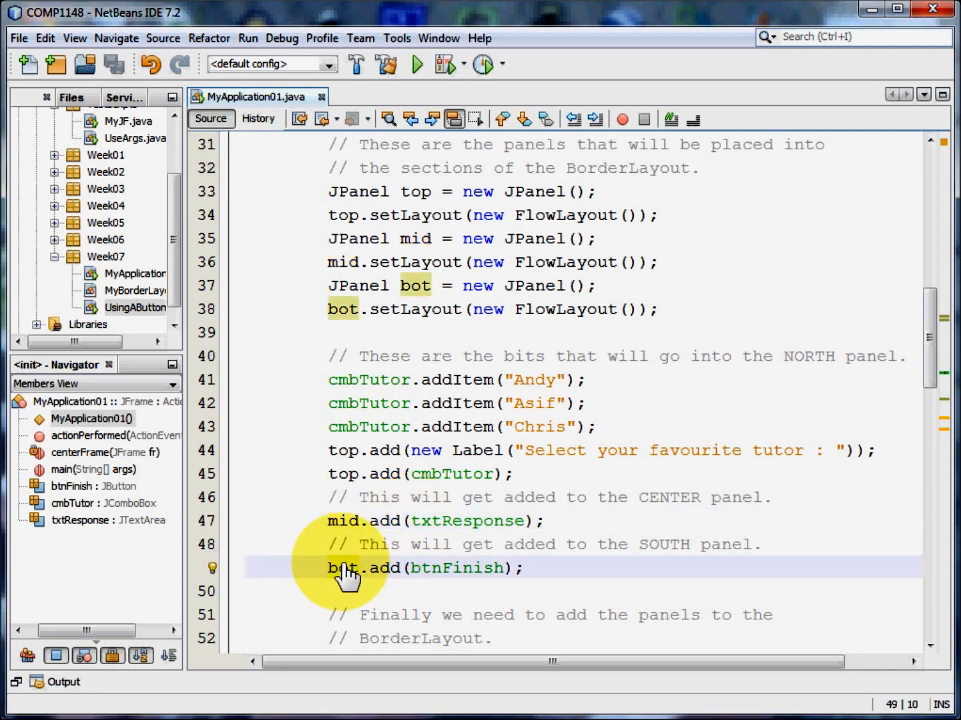
mouse_move(477, 581)
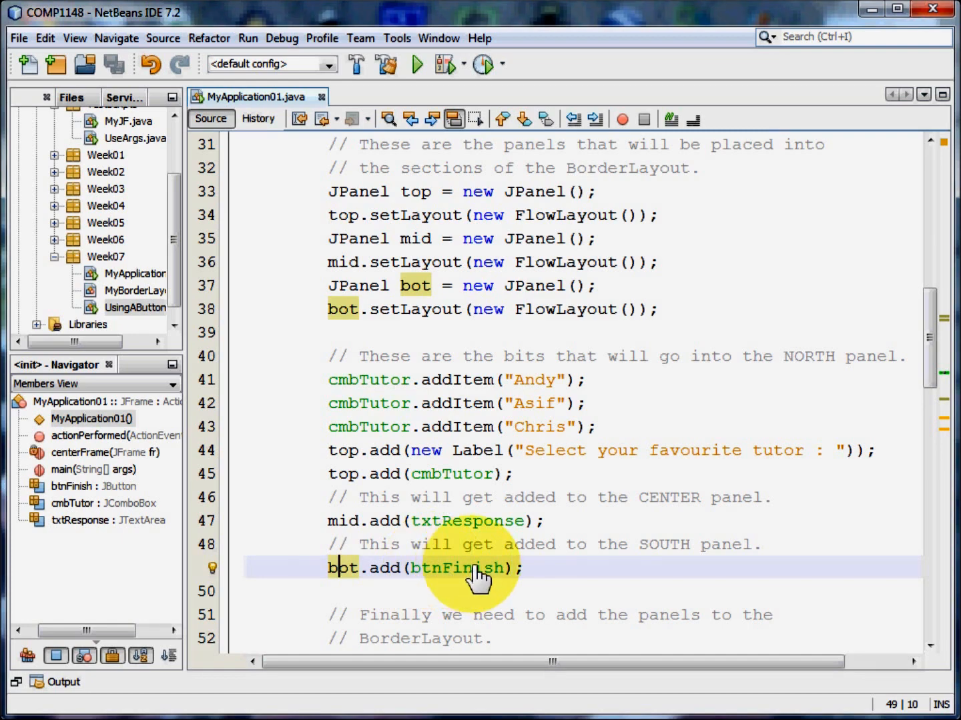
scroll("down", 3)
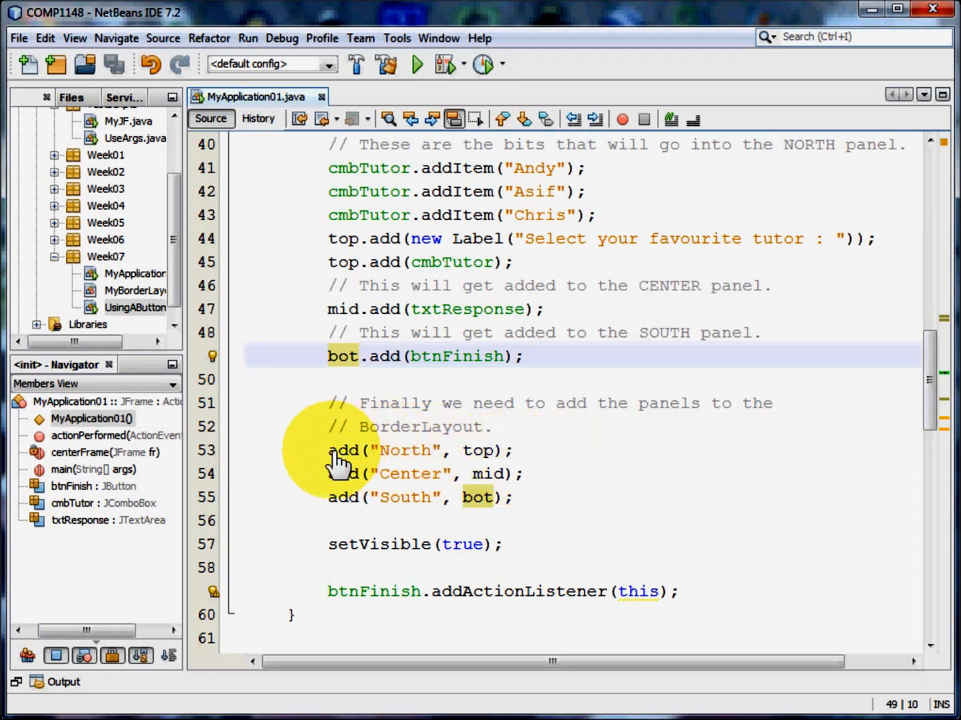
left_click(514, 451)
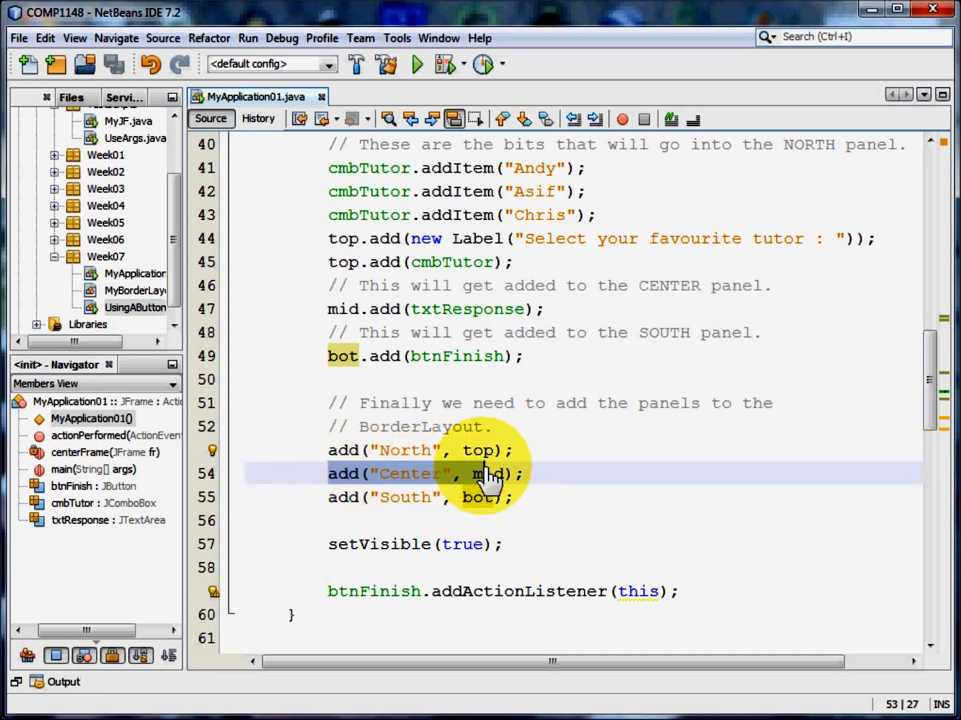
double_click(487, 474)
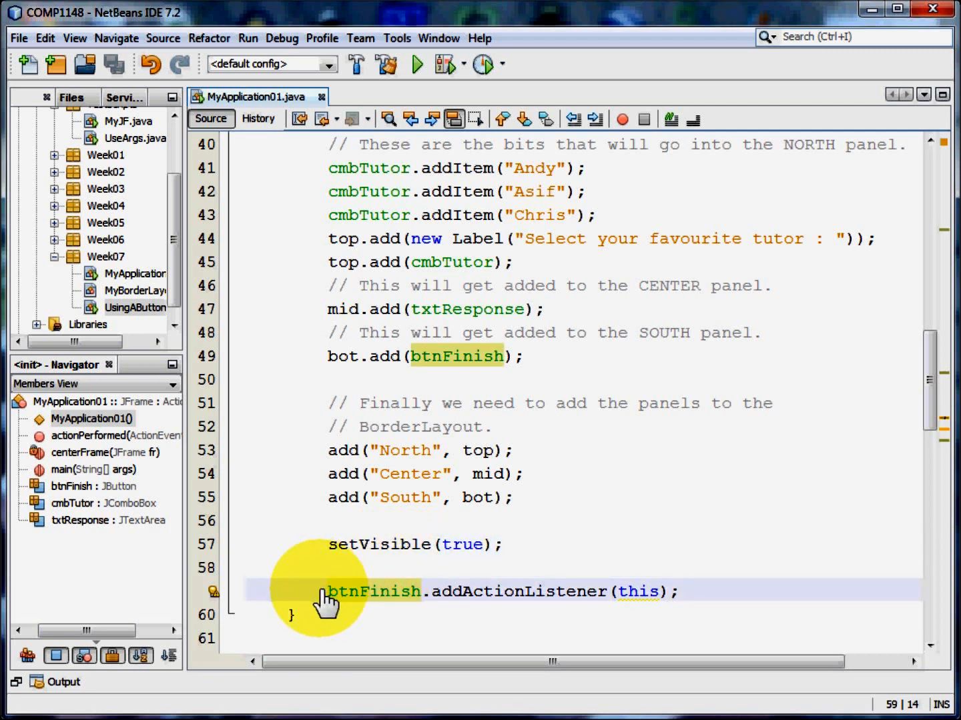
mouse_move(438, 603)
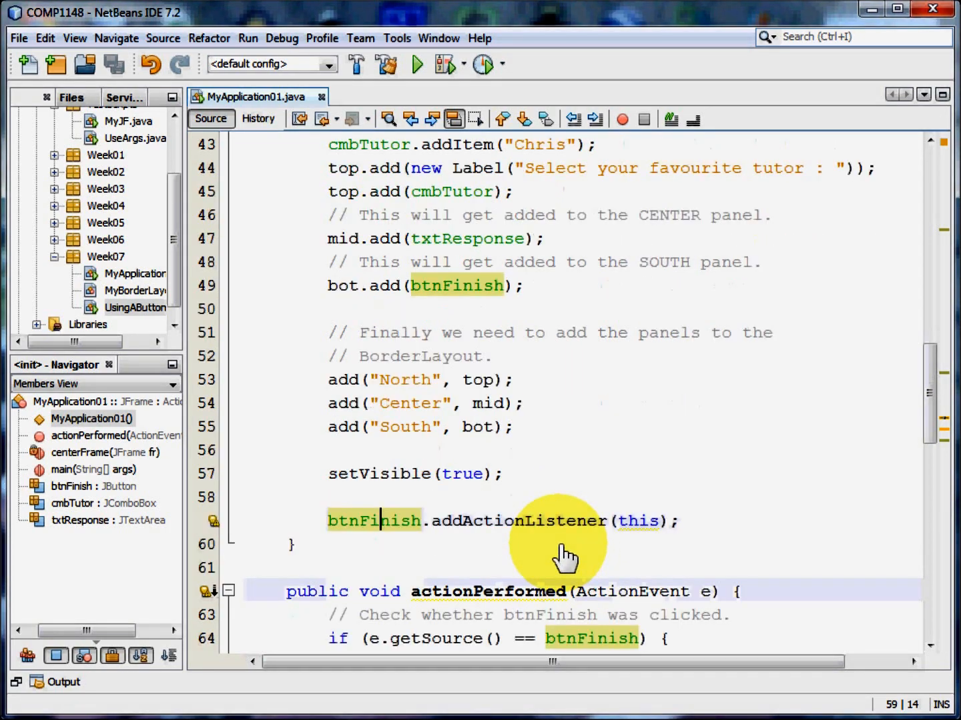
scroll("down", 3)
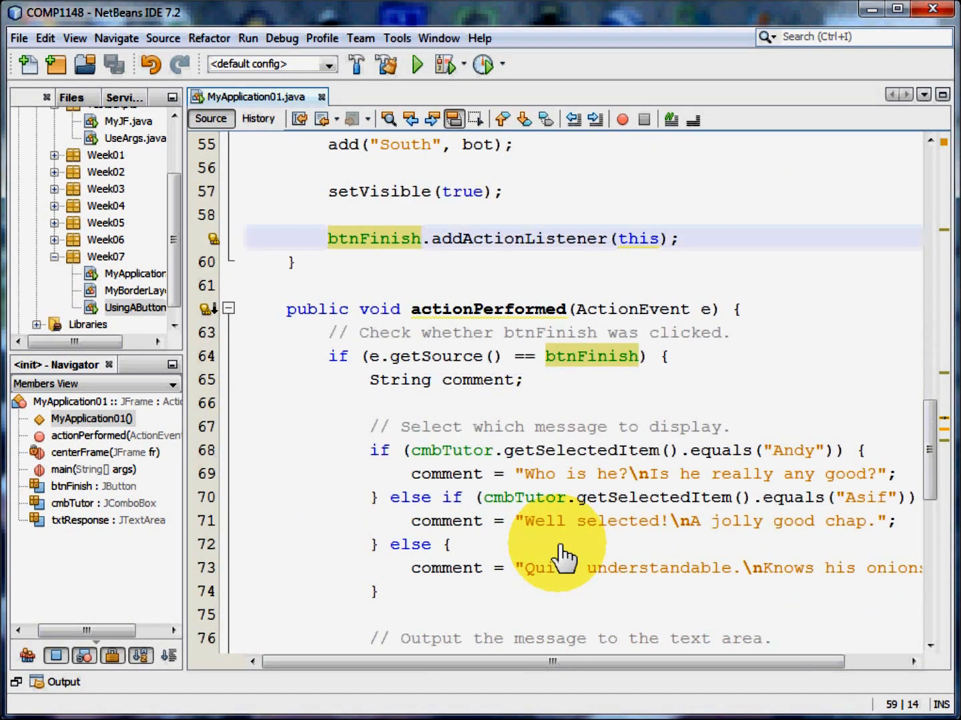
scroll("down", 3)
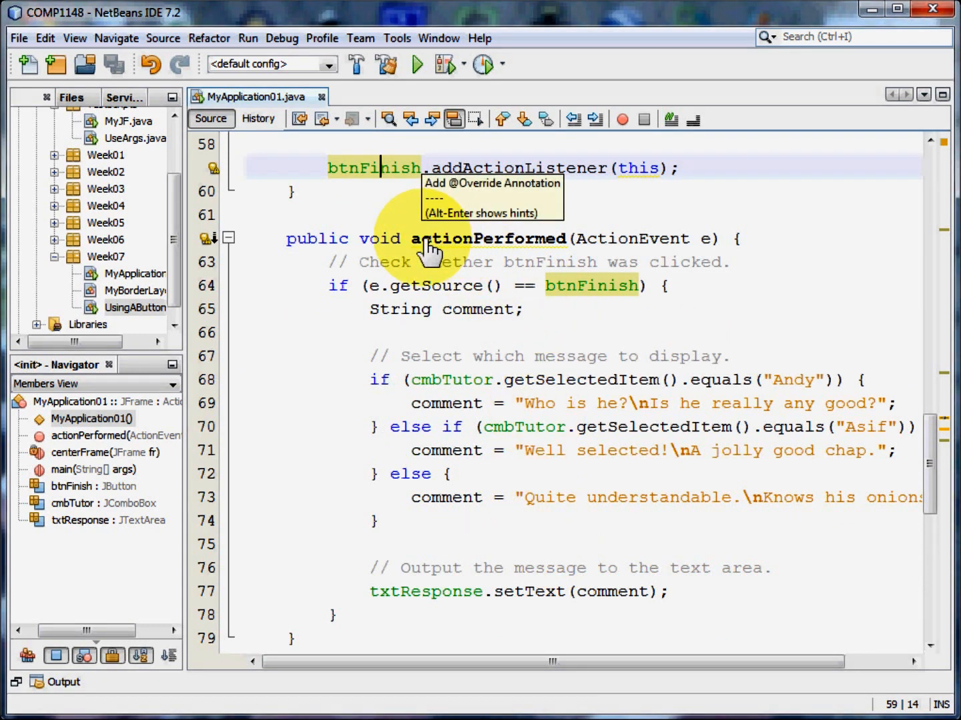
mouse_move(696, 247)
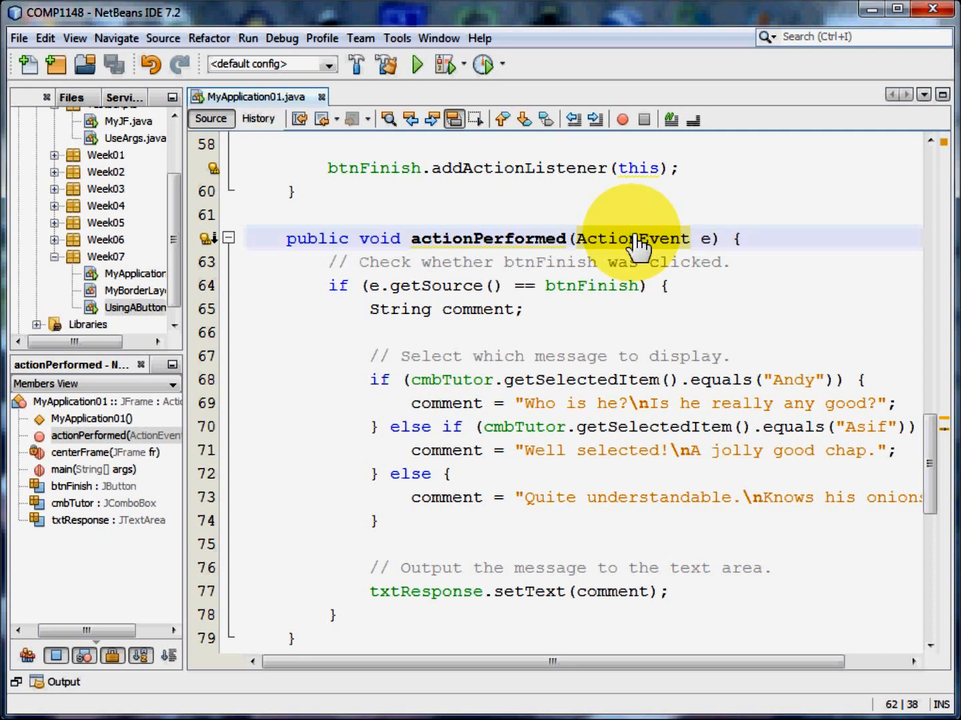
mouse_move(567, 274)
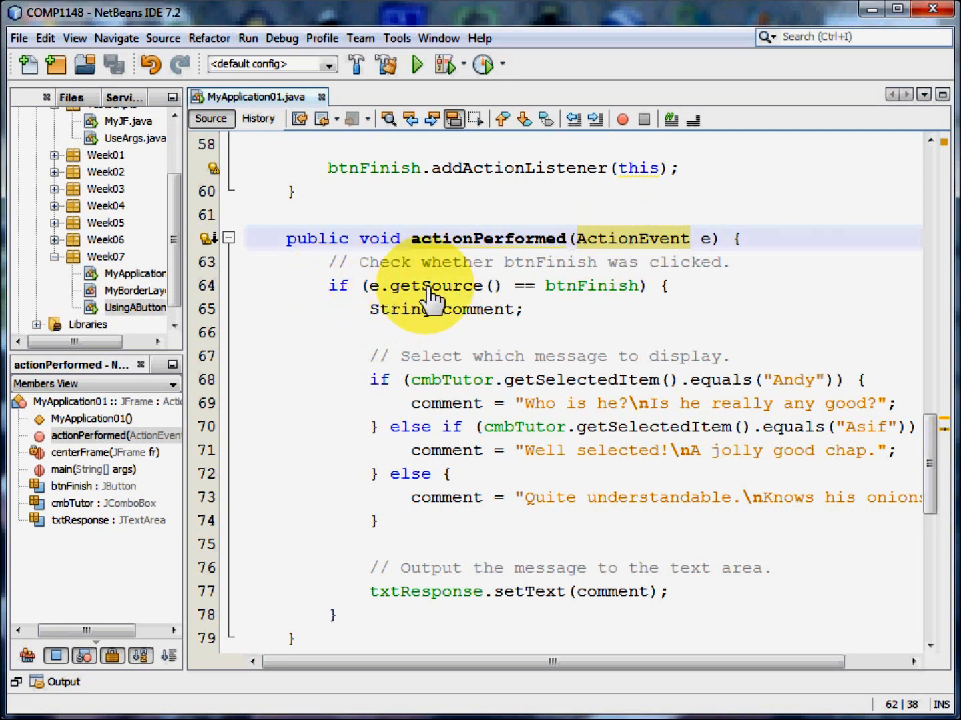
mouse_move(480, 291)
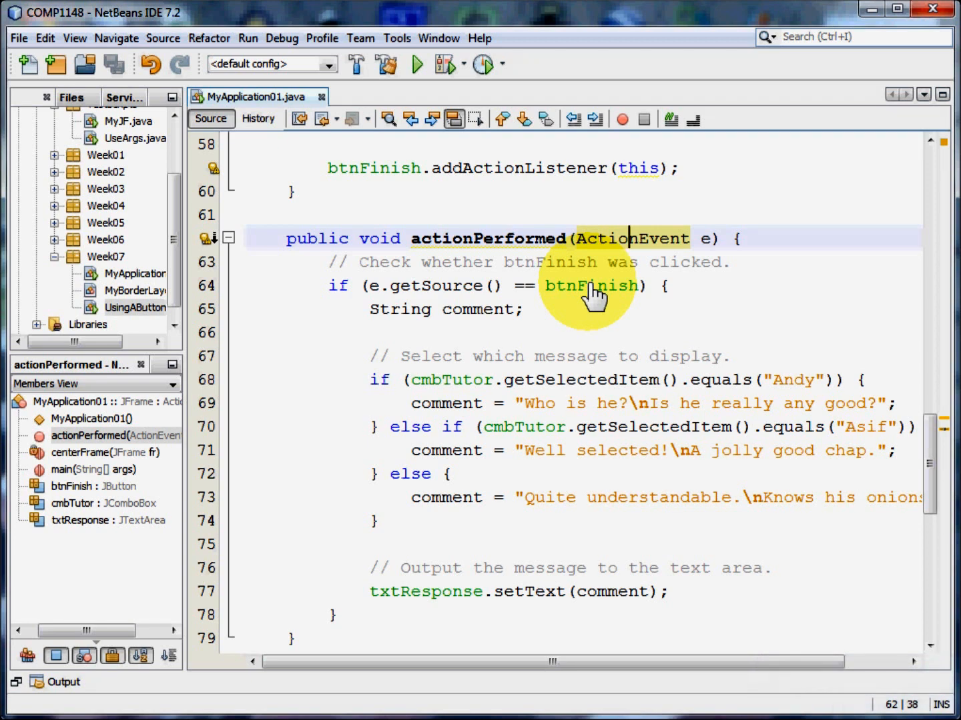
mouse_move(400, 327)
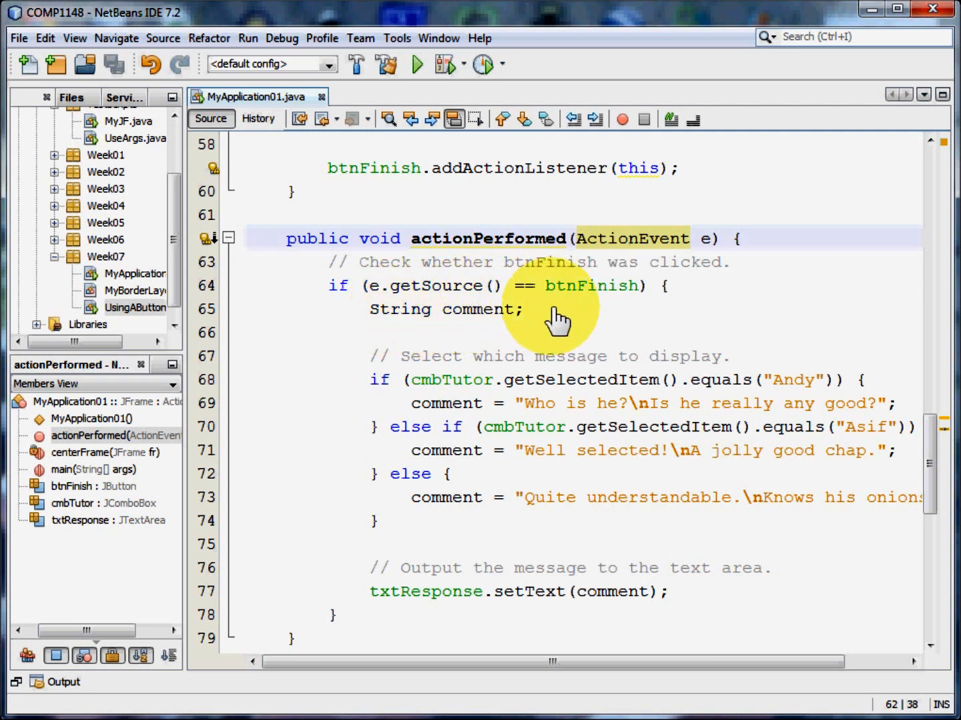
mouse_move(430, 384)
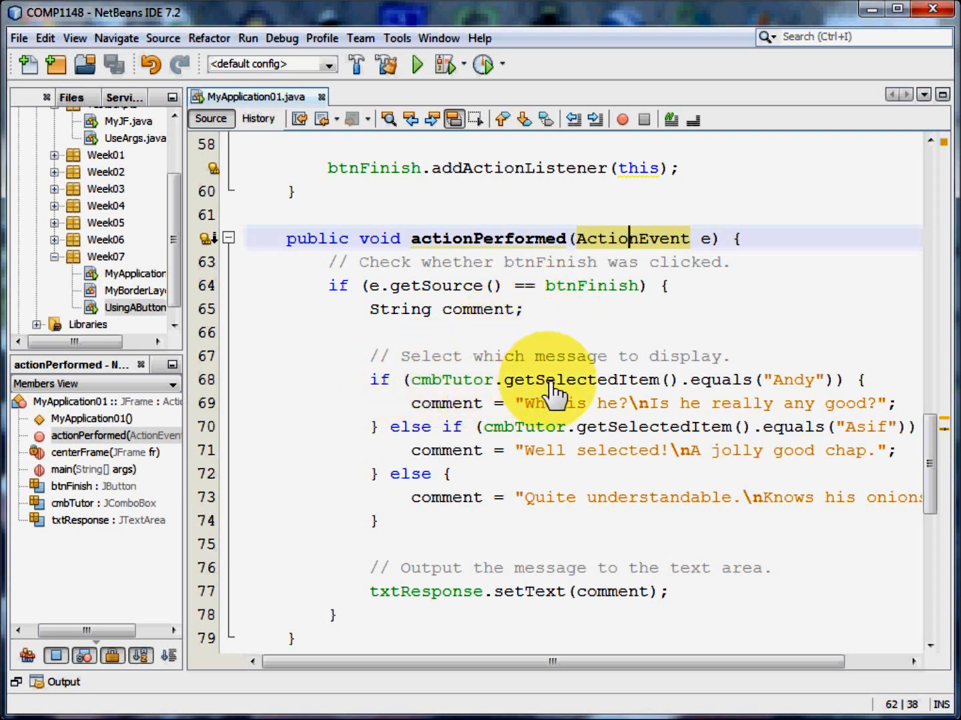
left_click(567, 380)
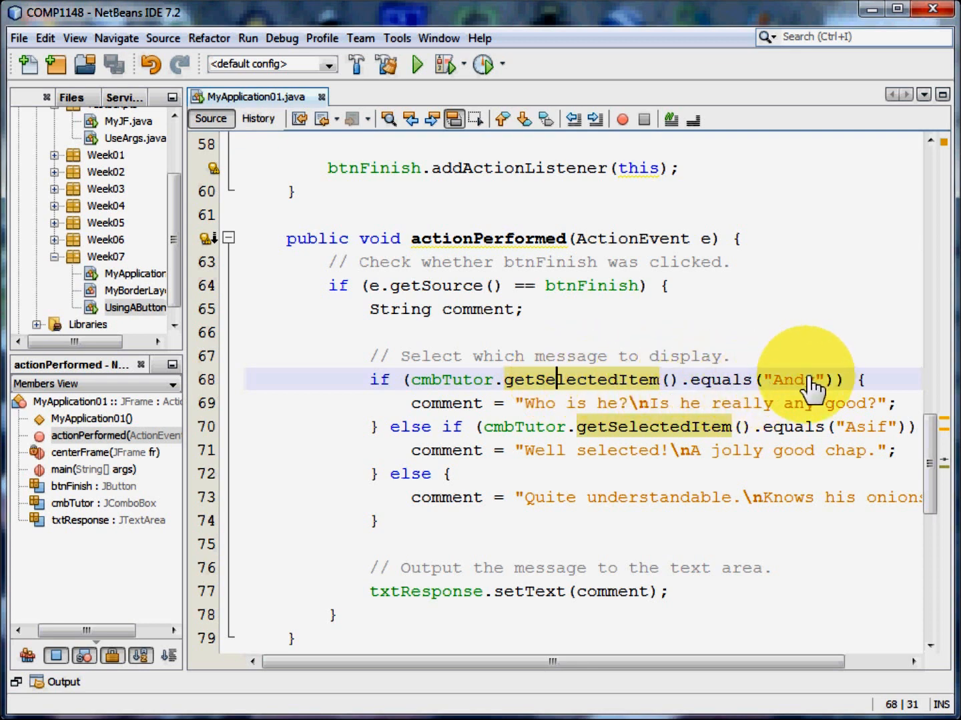
mouse_move(534, 394)
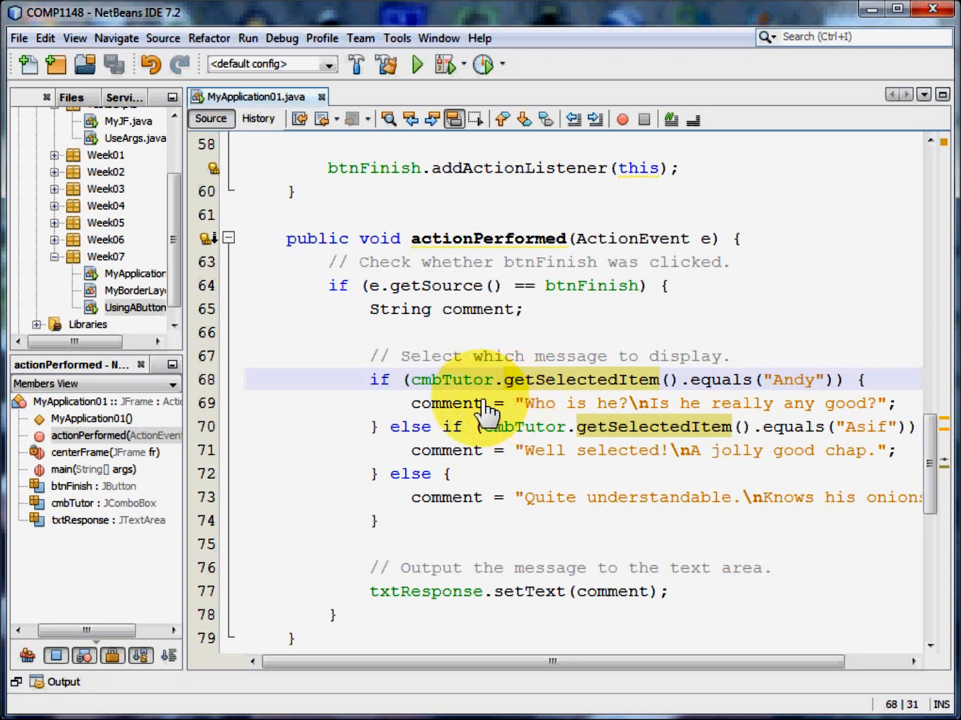
mouse_move(454, 413)
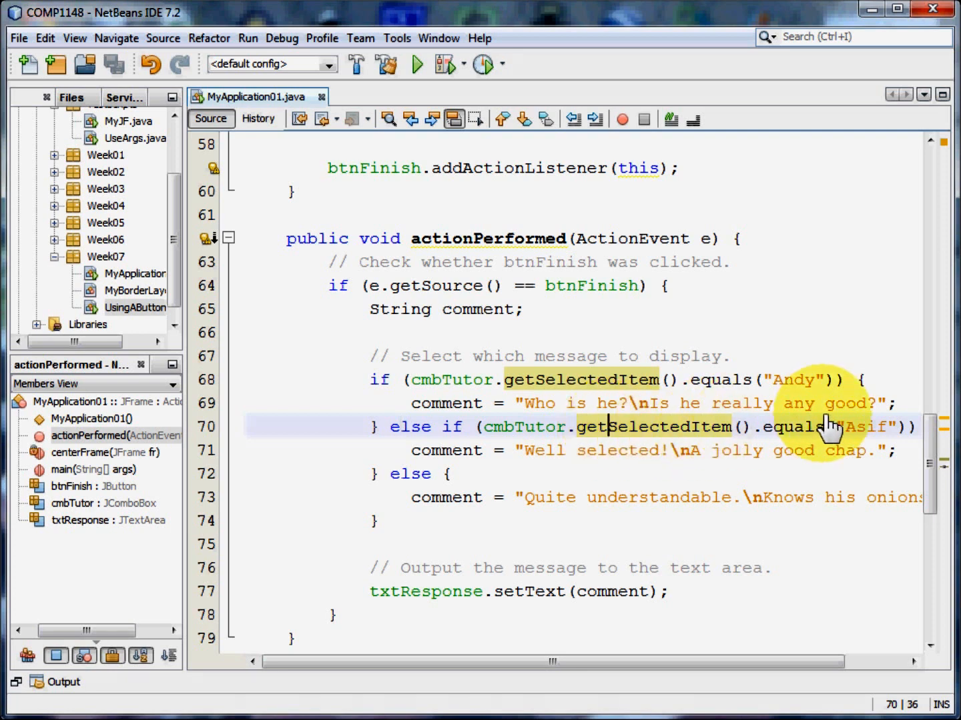
mouse_move(874, 434)
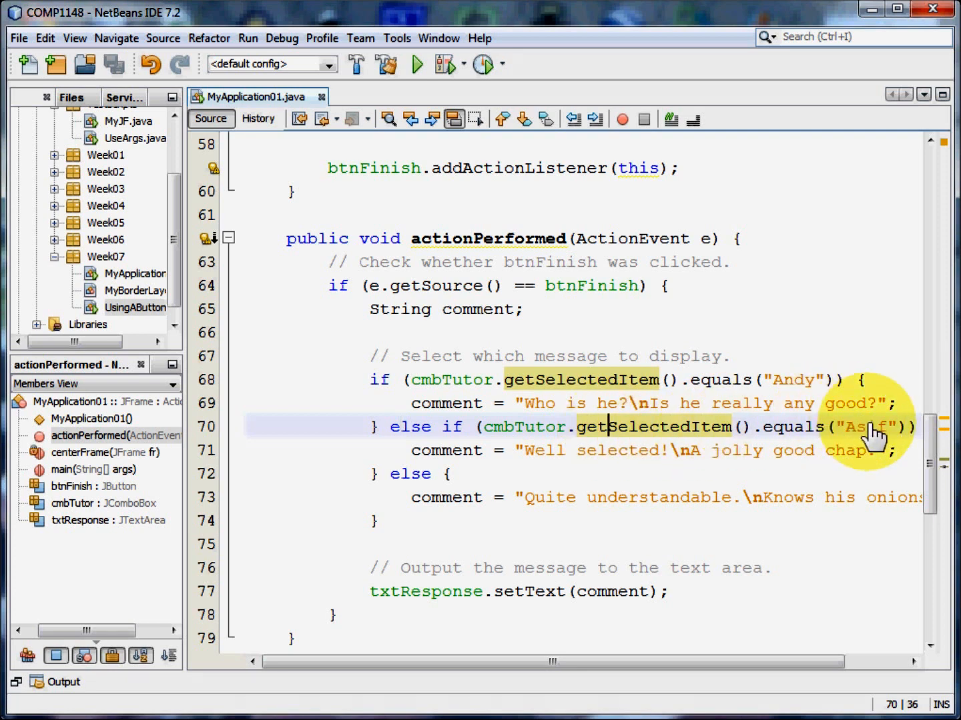
mouse_move(467, 460)
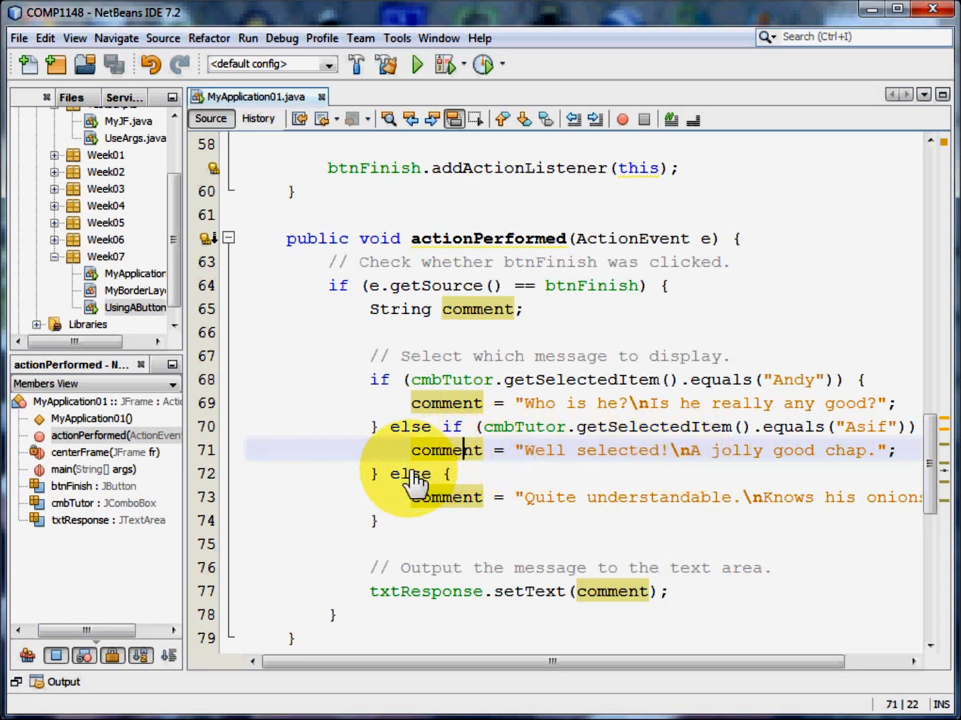
left_click(413, 475)
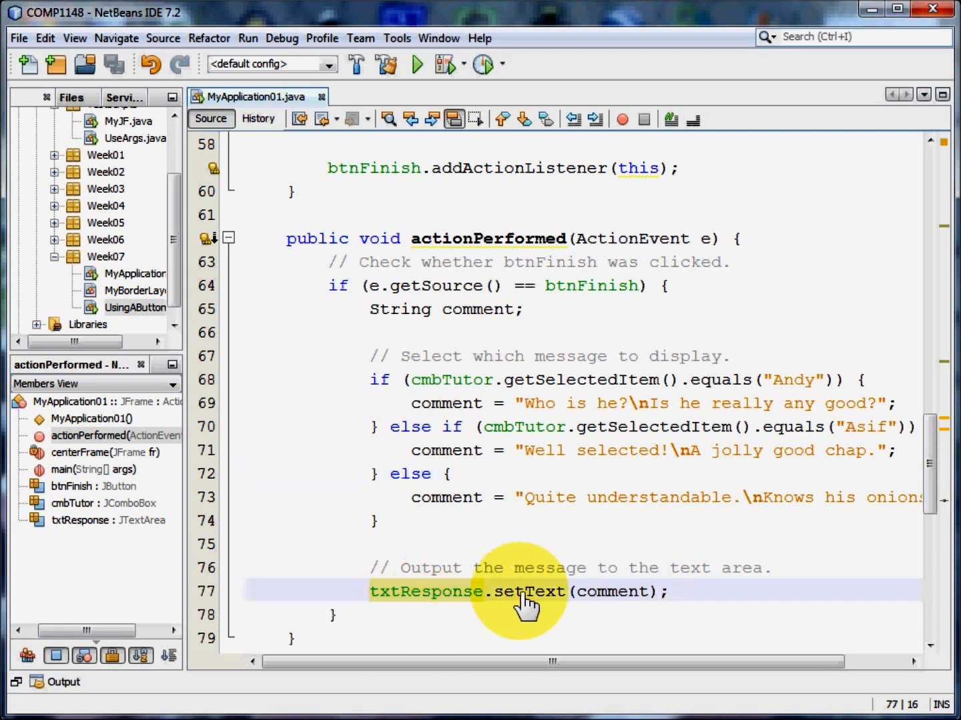
mouse_move(607, 607)
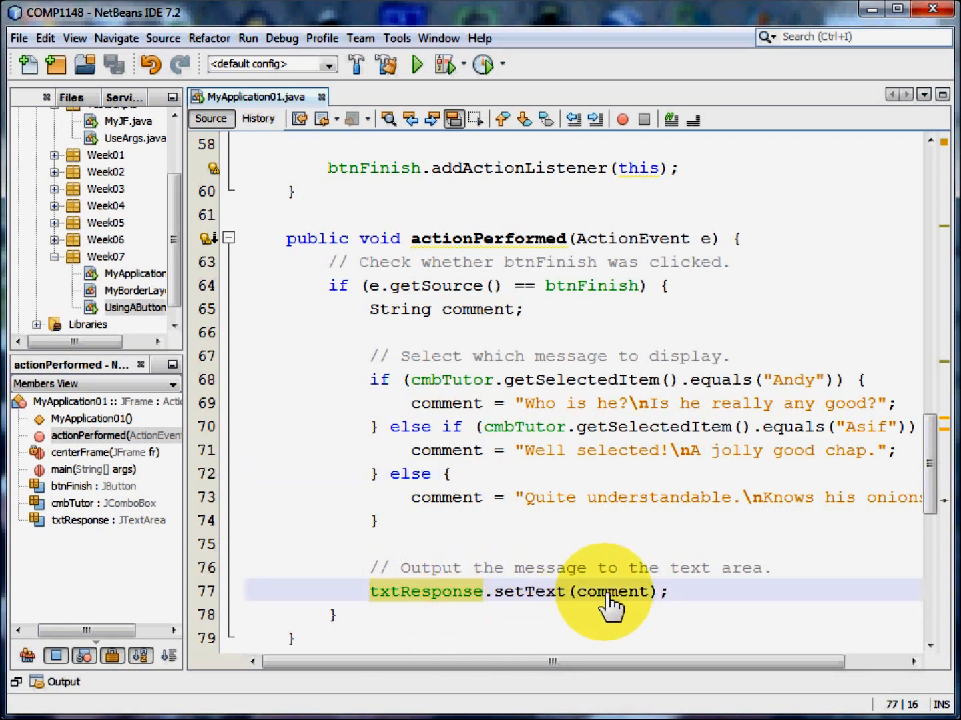
Step: Mark the comment passed to txtResponse.setText and run the project again
double_click(611, 593)
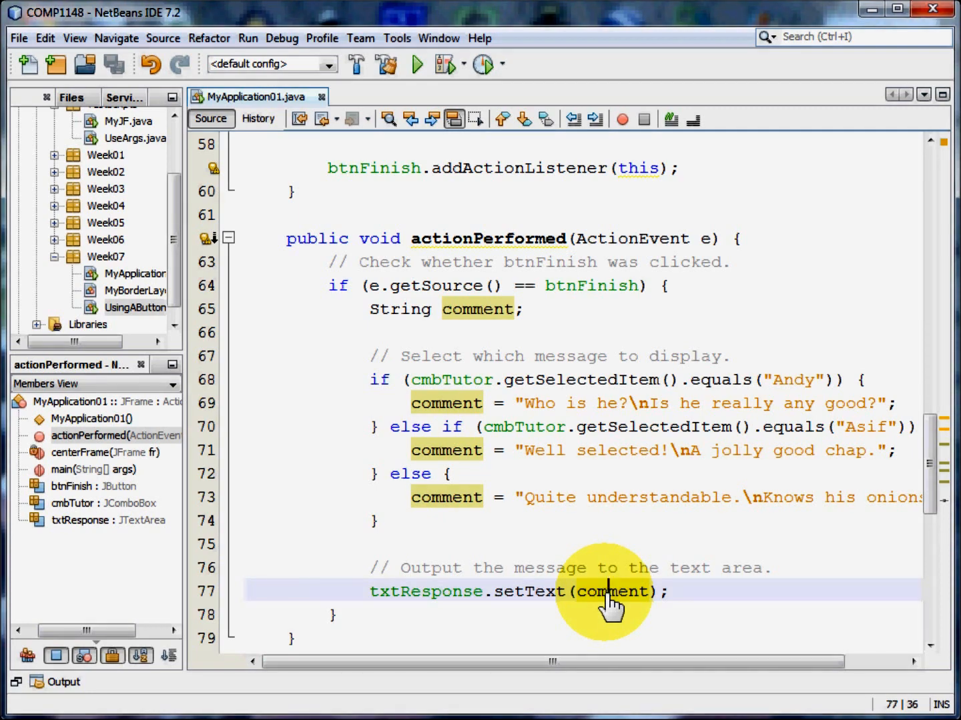
left_click(416, 64)
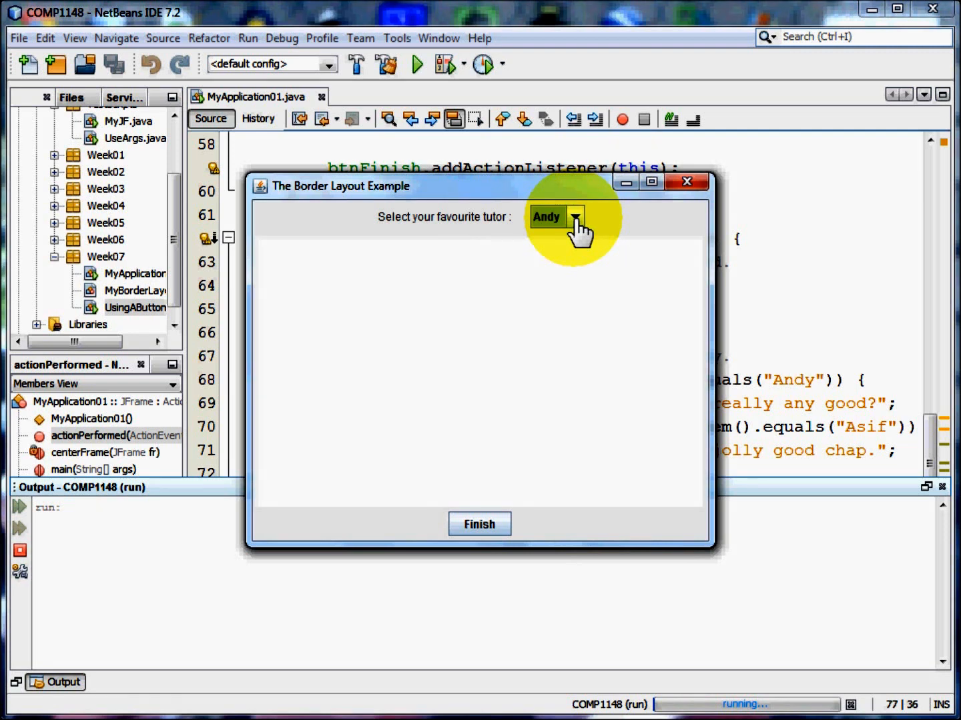
Step: Choose Asif and finish to show "Well selected!", then shrink the Border Layout Example window
left_click(577, 216)
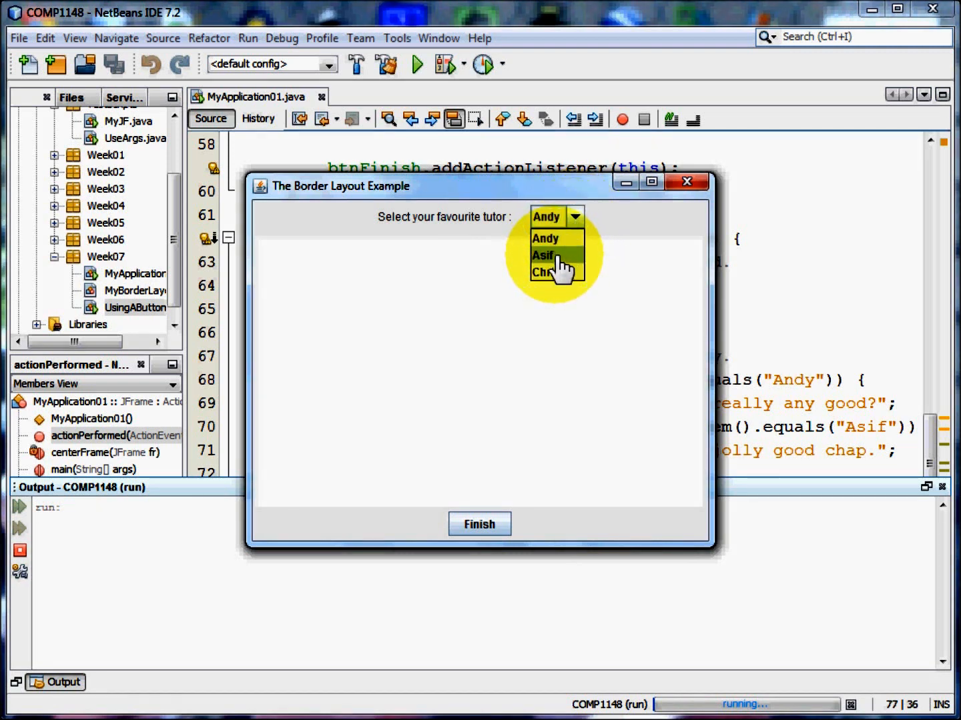
left_click(544, 256)
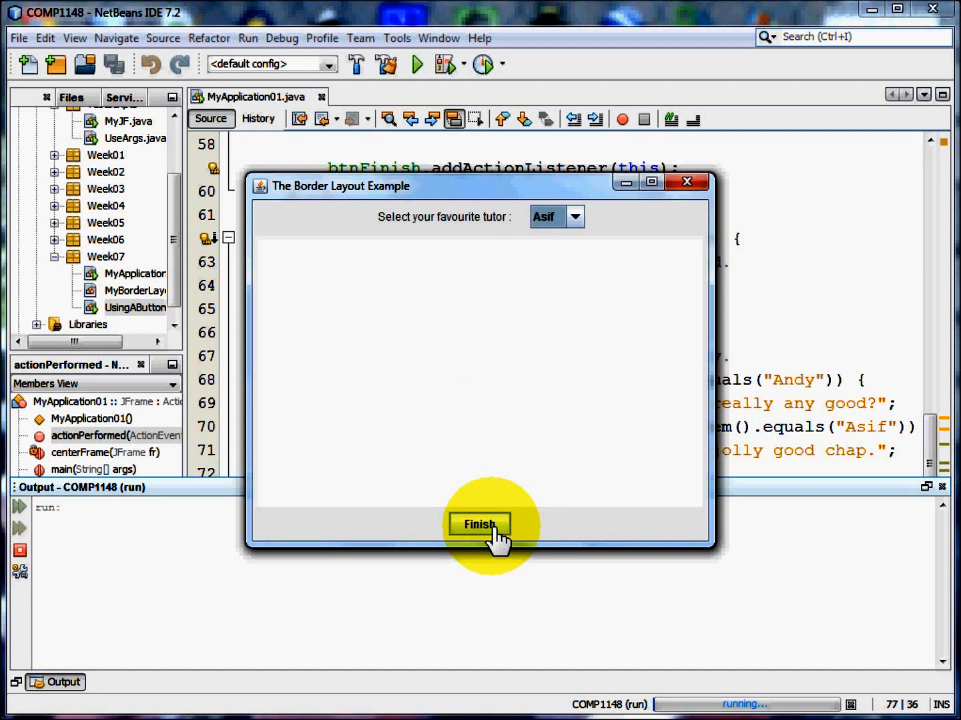
left_click(479, 525)
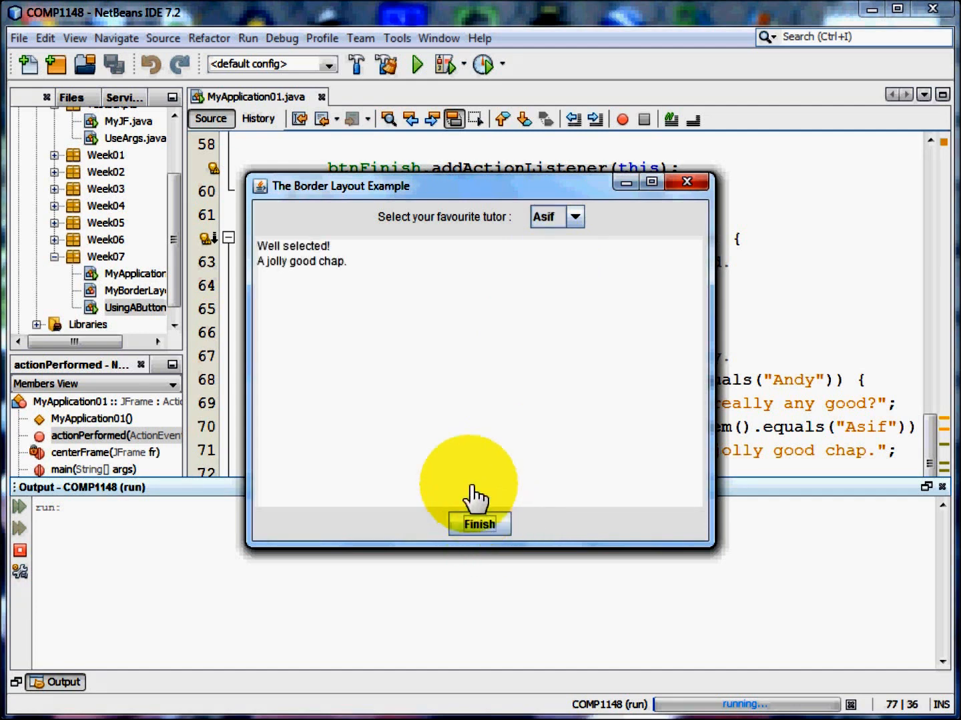
mouse_move(320, 306)
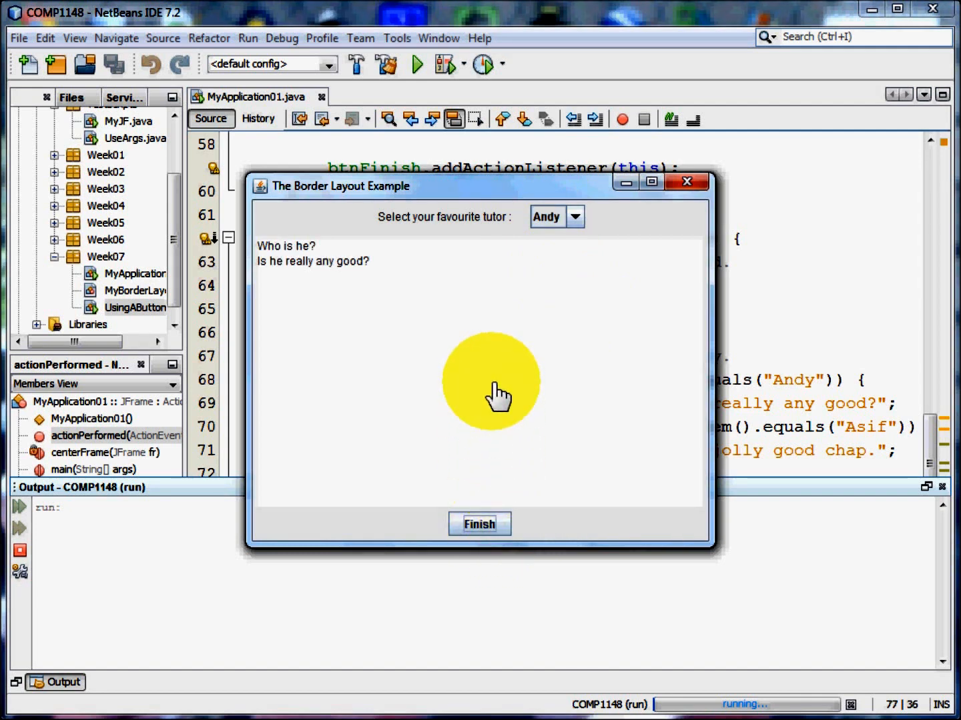
mouse_move(714, 561)
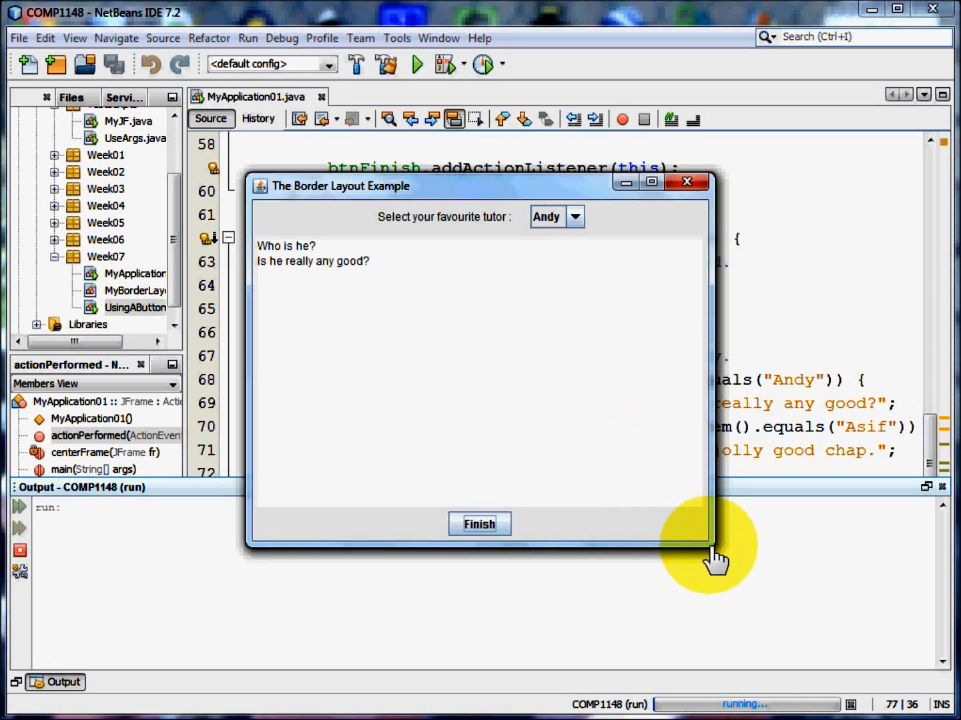
left_click_drag(714, 540, 634, 494)
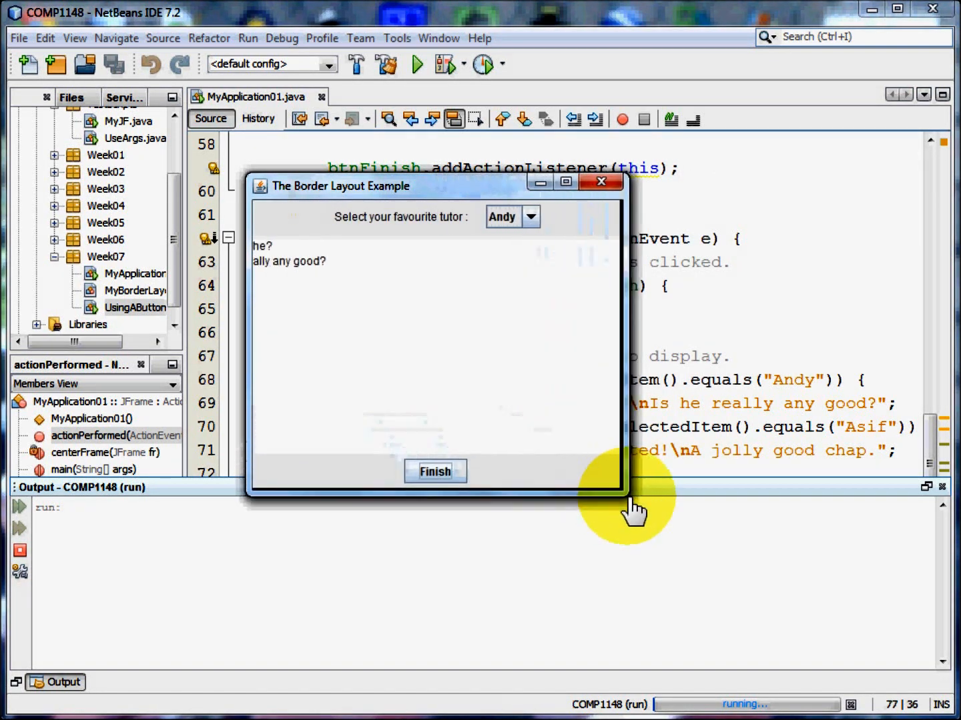